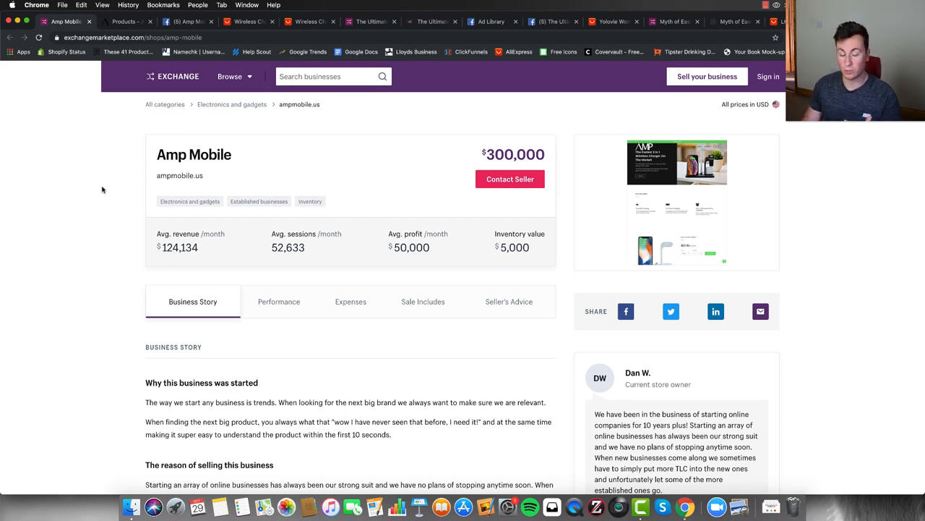
Step: Scroll the Amp Mobile listing past the Business Story to the revenue and traffic charts
{"action": "scroll", "scroll_direction": "down", "scroll_amount": 3}
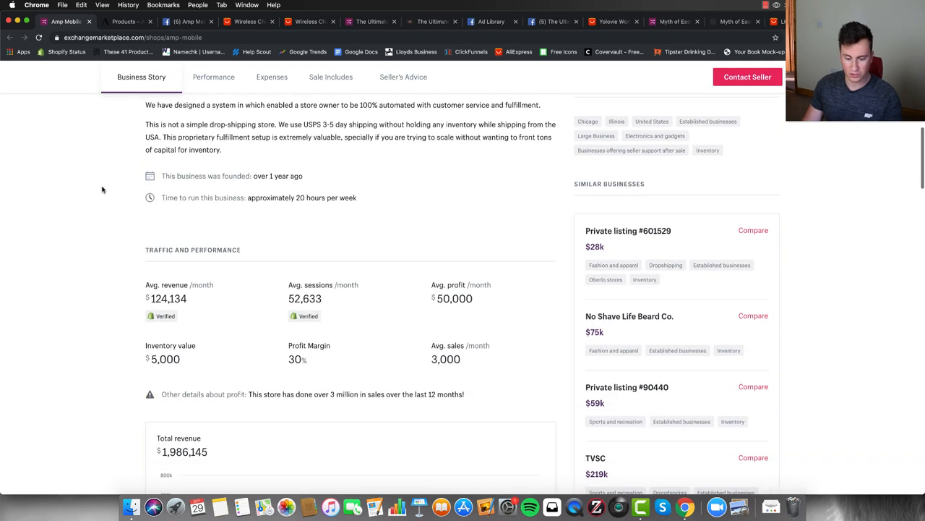
{"action": "mouse_move", "coordinate": [135, 294]}
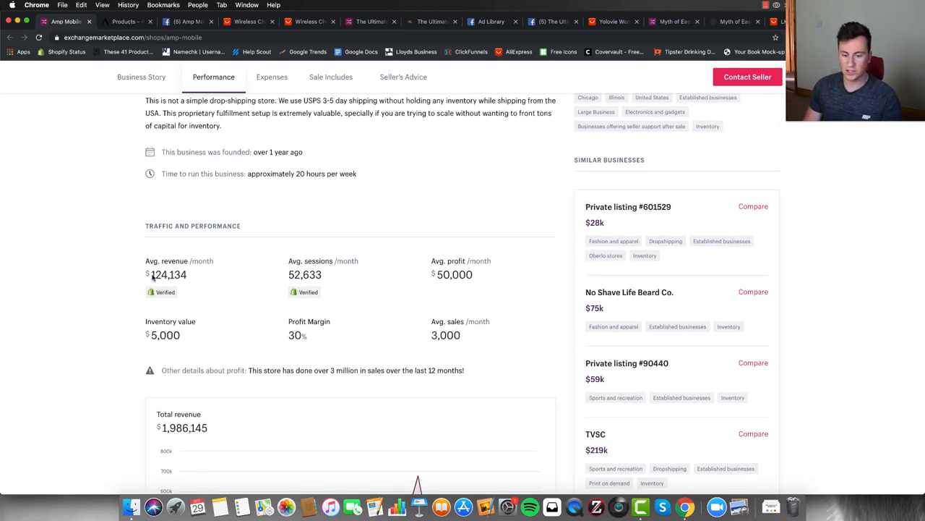
{"action": "scroll", "scroll_direction": "down", "scroll_amount": 3}
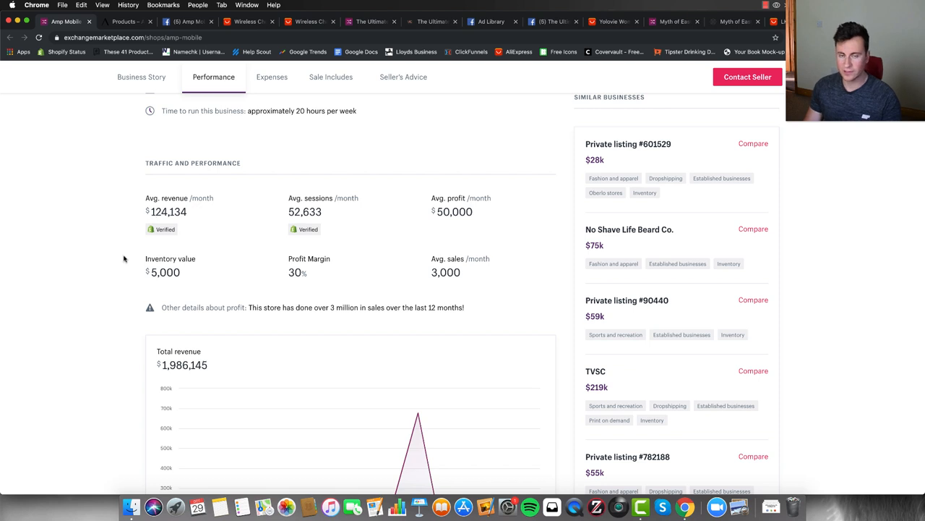
{"action": "scroll", "scroll_direction": "down", "scroll_amount": 3}
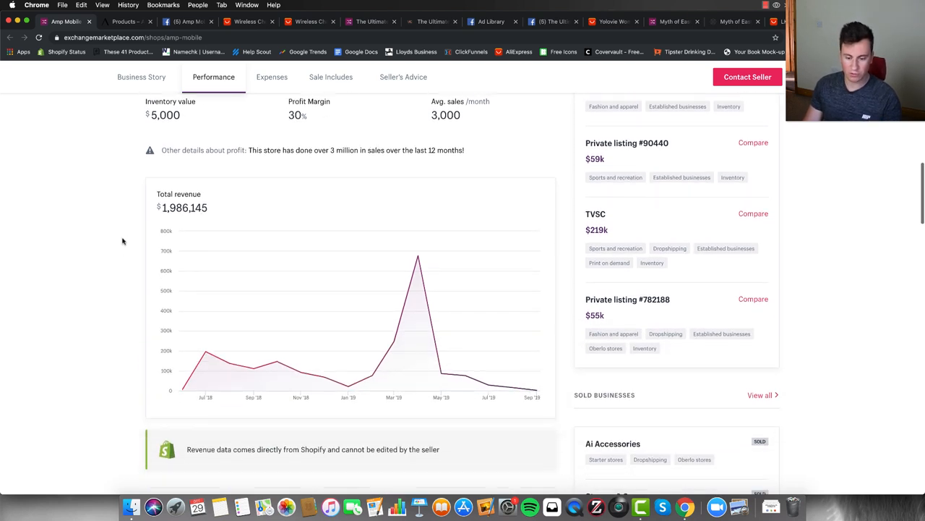
{"action": "scroll", "scroll_direction": "down", "scroll_amount": 3}
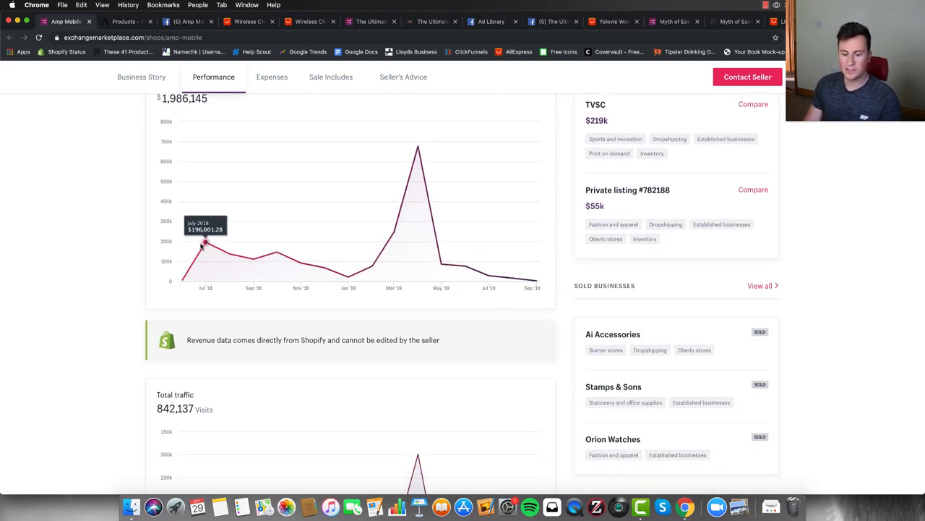
{"action": "mouse_move", "coordinate": [277, 253]}
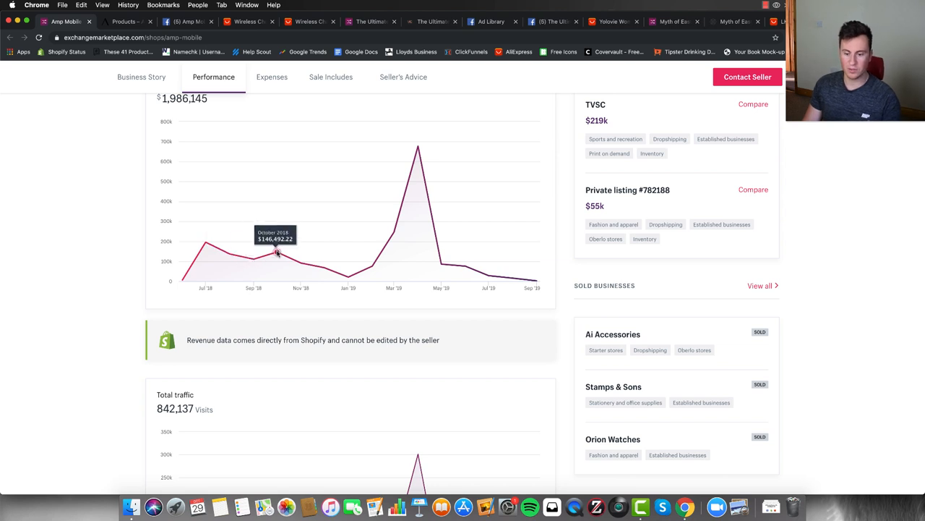
{"action": "mouse_move", "coordinate": [394, 231]}
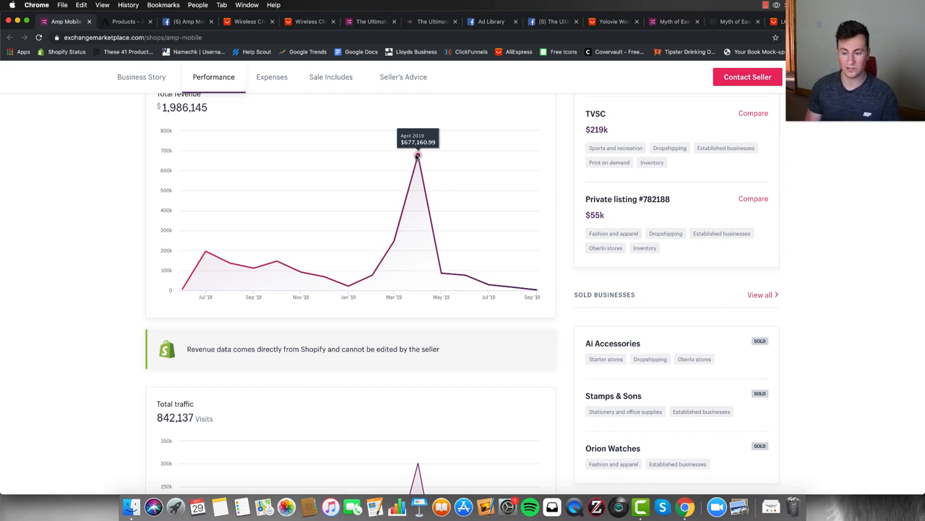
{"action": "mouse_move", "coordinate": [230, 264]}
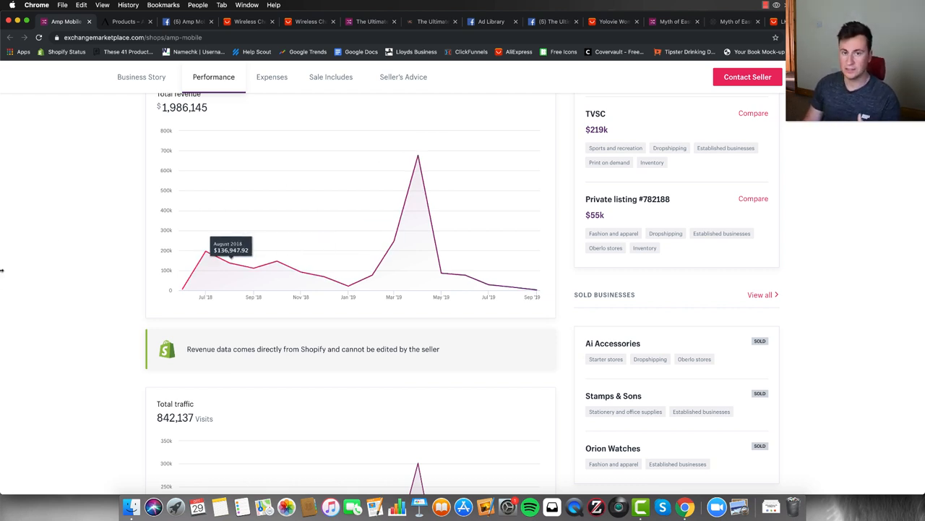
{"action": "scroll", "scroll_direction": "down", "scroll_amount": 3}
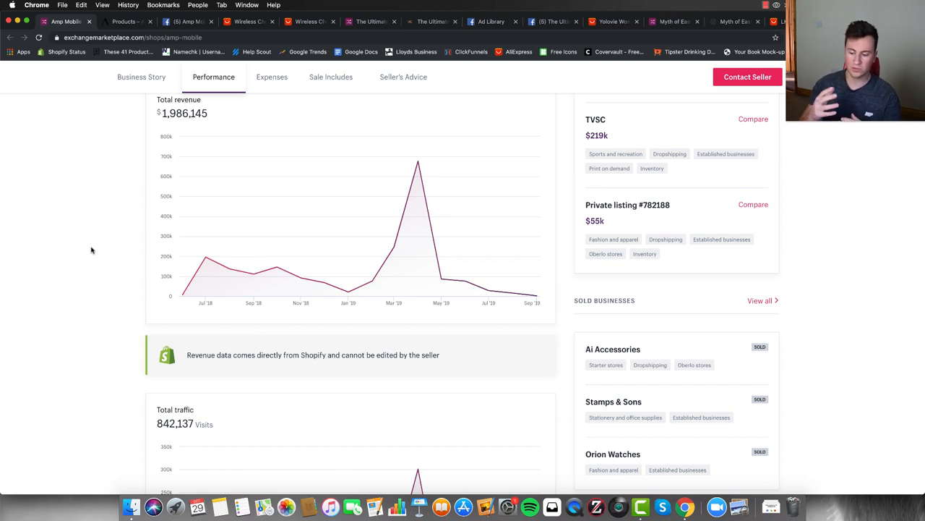
{"action": "scroll", "scroll_direction": "down", "scroll_amount": 3}
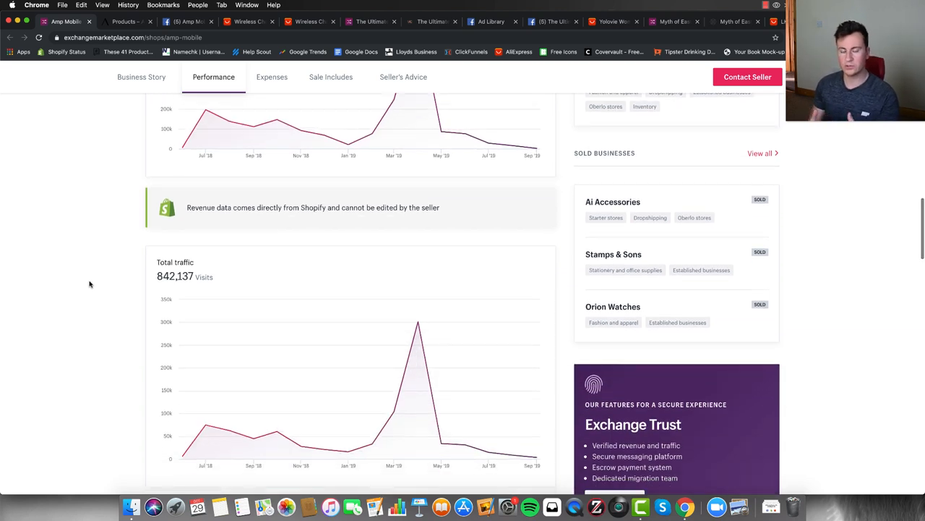
{"action": "scroll", "scroll_direction": "down", "scroll_amount": 3}
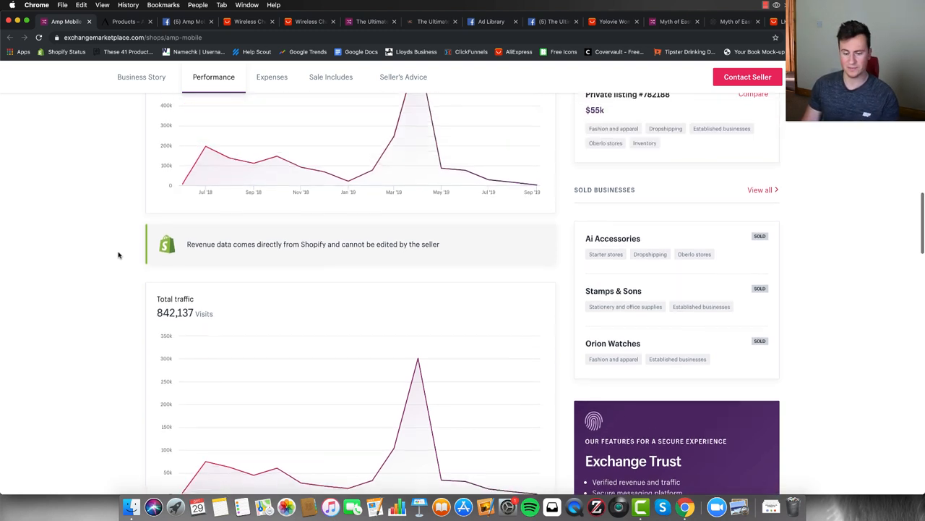
{"action": "scroll", "scroll_direction": "down", "scroll_amount": 3}
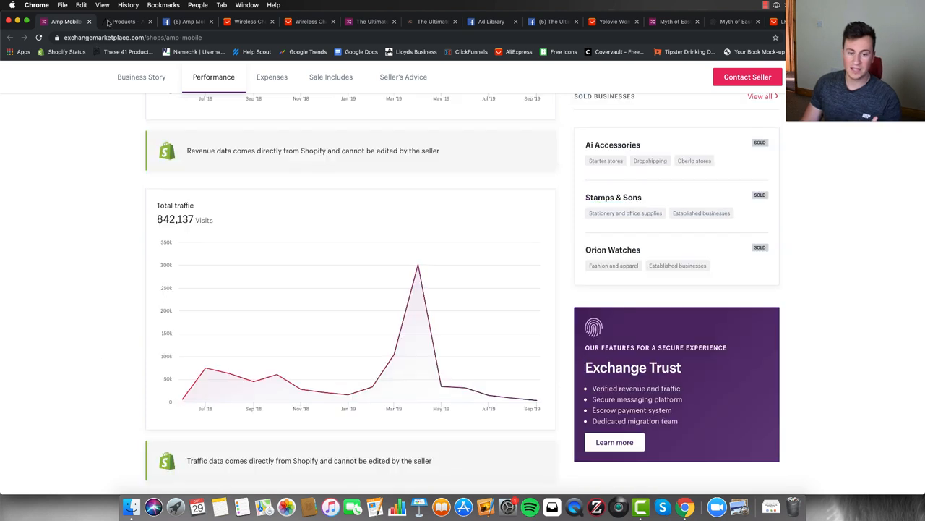
Step: Browse the ampmobile.us storefront to its catalog showing The Amp Station and Amp Watch Boost
{"action": "left_click", "coordinate": [130, 21]}
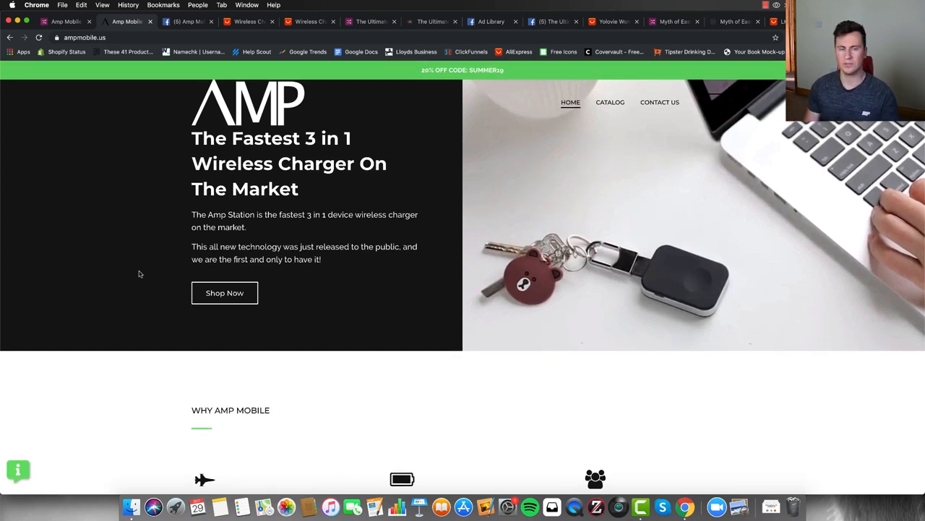
{"action": "mouse_move", "coordinate": [122, 231]}
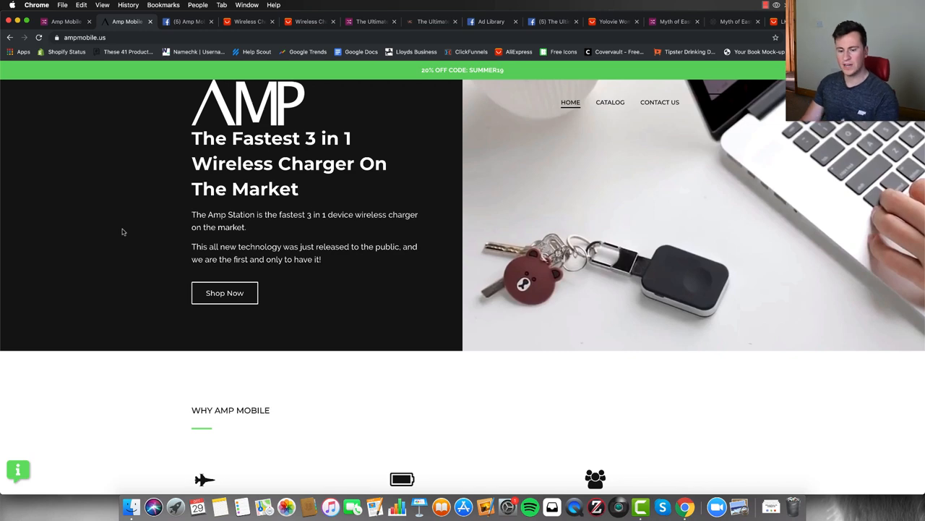
{"action": "scroll", "scroll_direction": "down", "scroll_amount": 3}
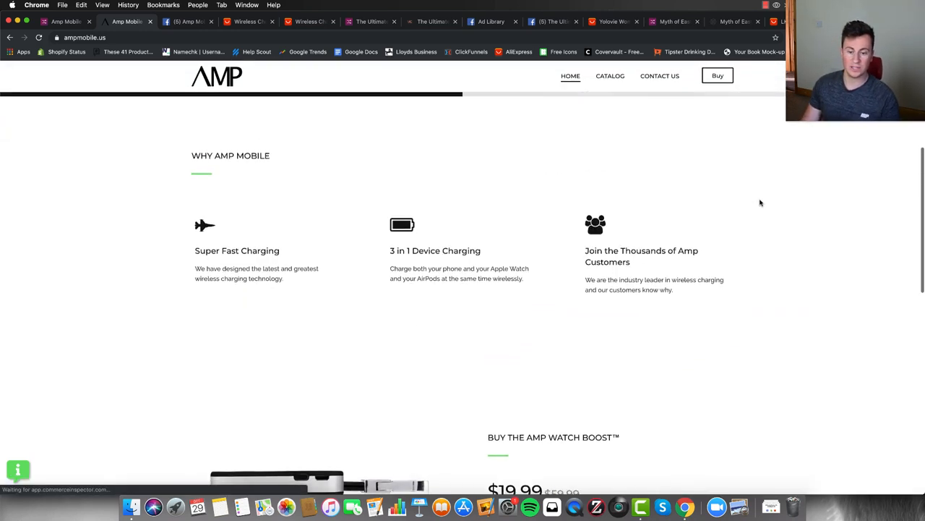
{"action": "scroll", "scroll_direction": "down", "scroll_amount": 3}
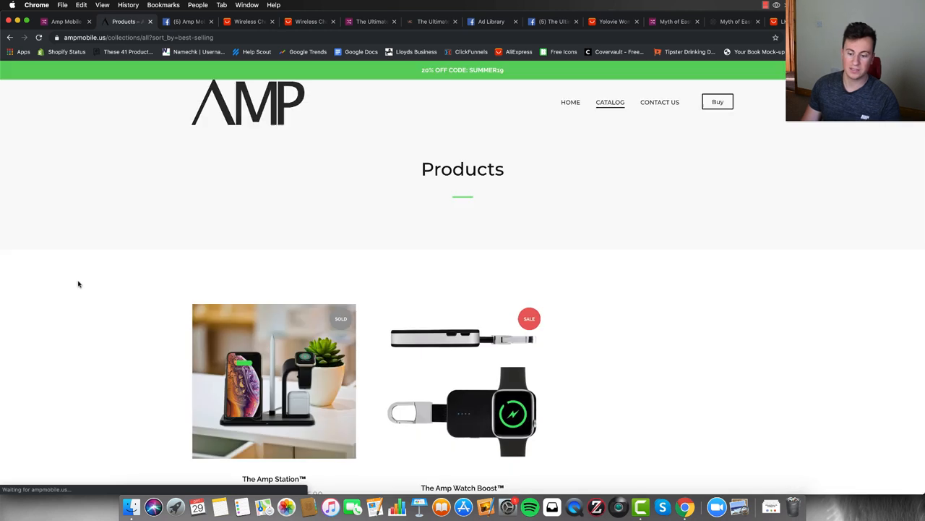
{"action": "scroll", "scroll_direction": "down", "scroll_amount": 3}
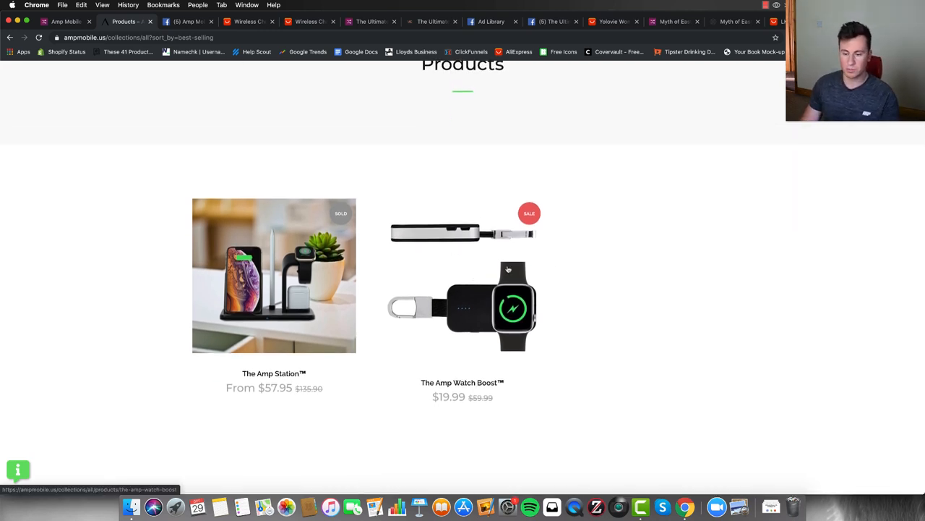
{"action": "mouse_move", "coordinate": [474, 253]}
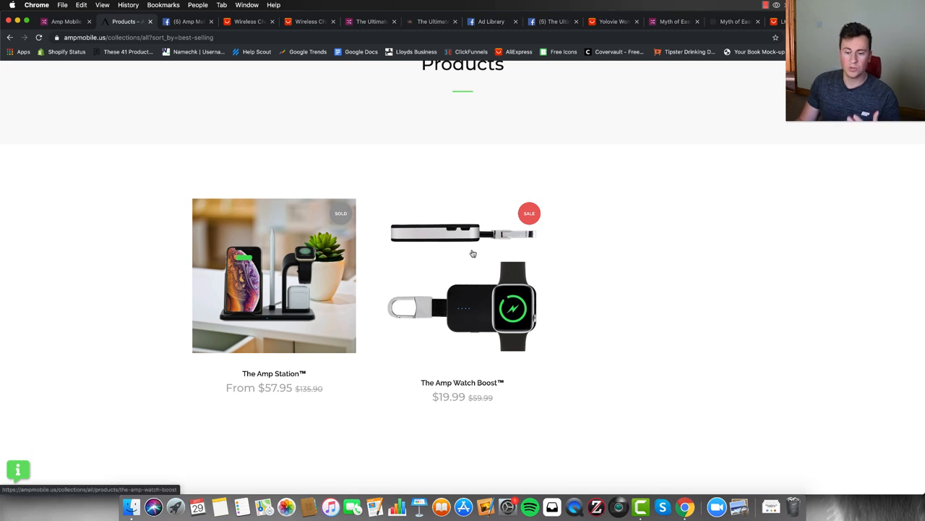
Step: Scroll the Amp Mobile Facebook page to the June 20 Amp Station video post
{"action": "left_click", "coordinate": [188, 21]}
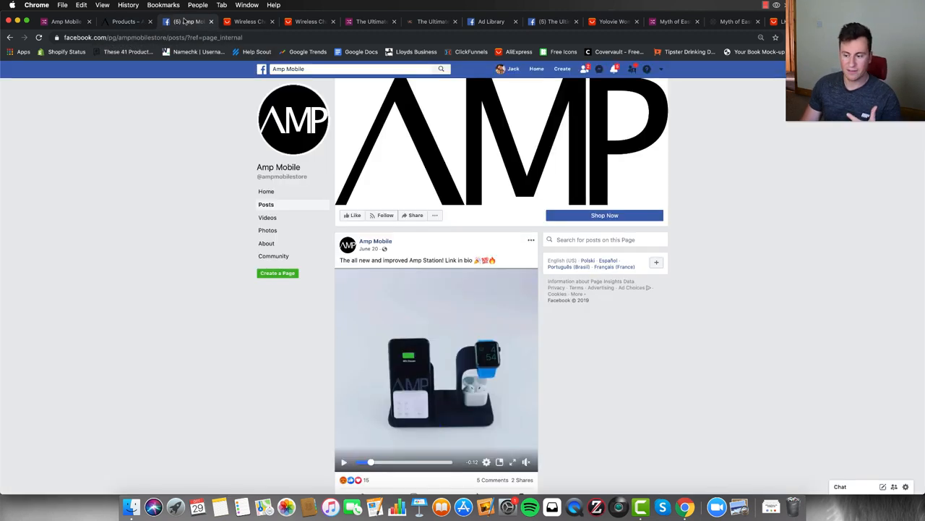
{"action": "scroll", "scroll_direction": "down", "scroll_amount": 3}
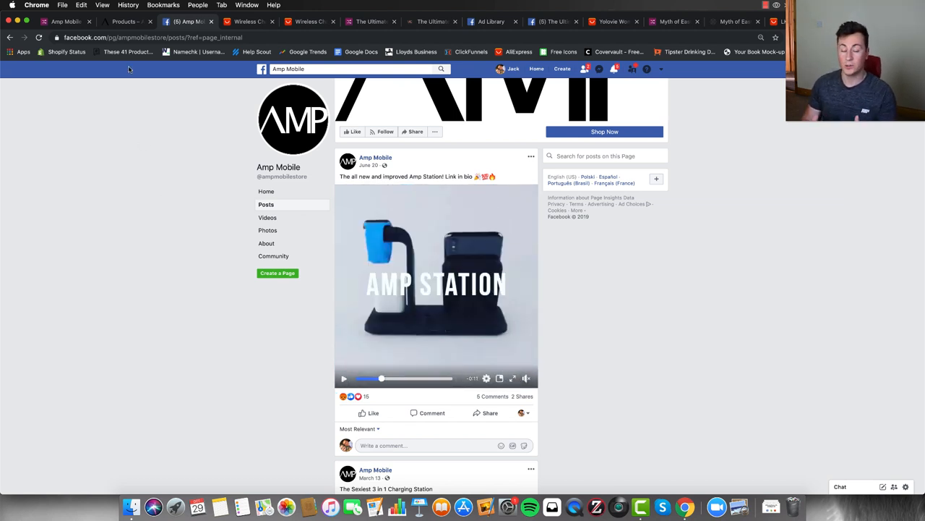
Step: Open ampmobile.us's Contact Us page and look over its address and message form
{"action": "left_click", "coordinate": [127, 21]}
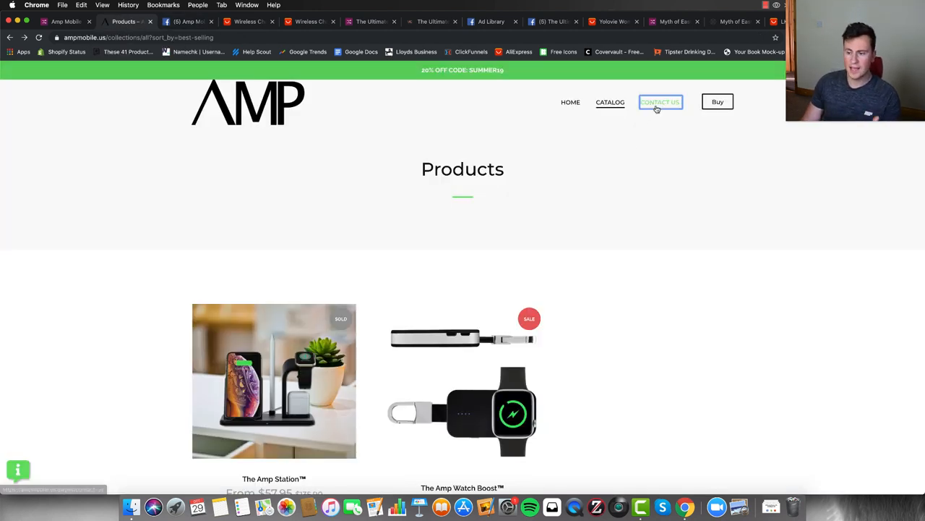
{"action": "left_click", "coordinate": [659, 101]}
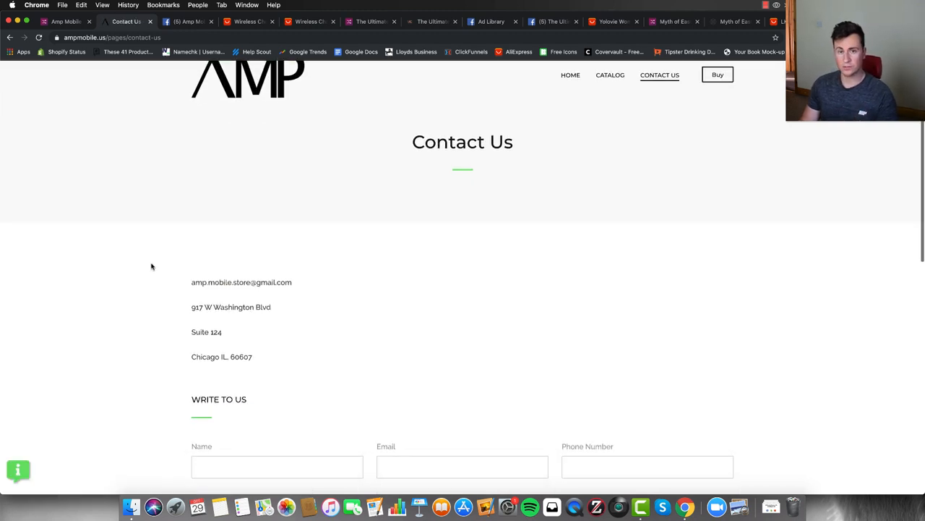
{"action": "scroll", "scroll_direction": "down", "scroll_amount": 3}
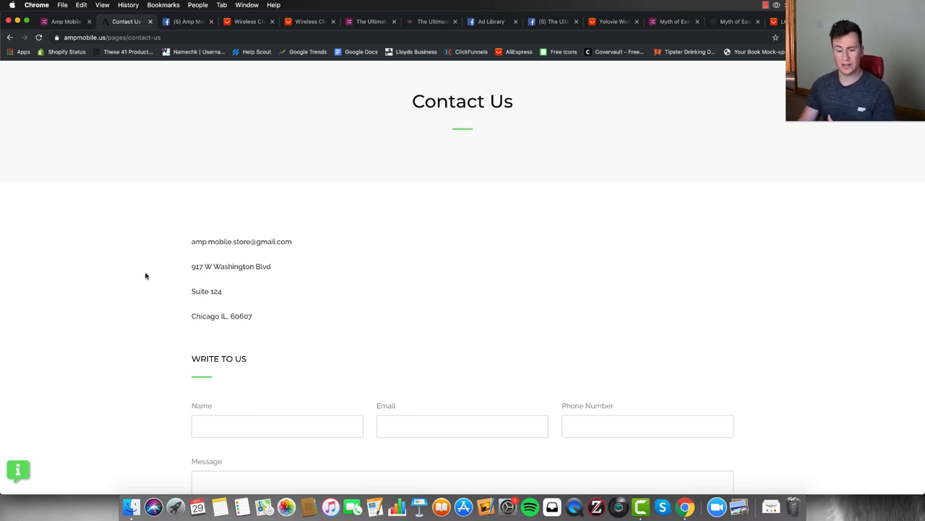
{"action": "scroll", "scroll_direction": "down", "scroll_amount": 3}
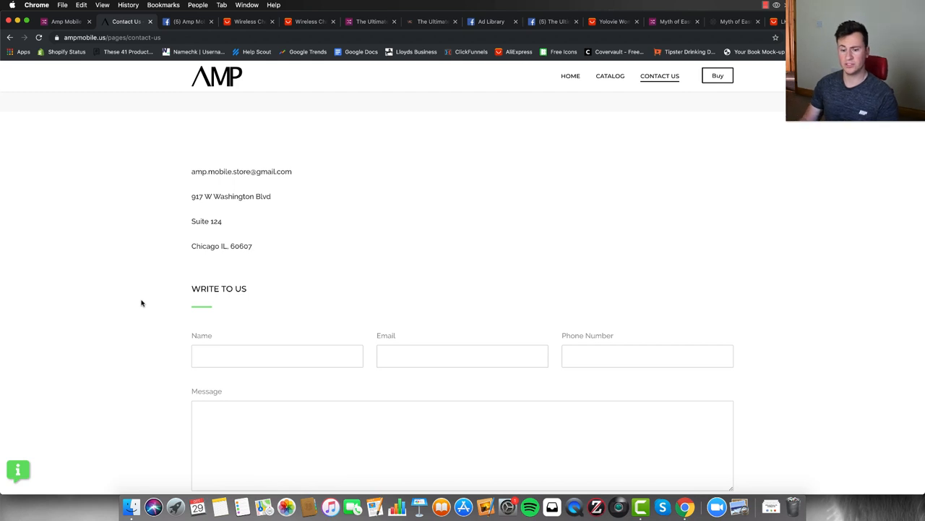
{"action": "scroll", "scroll_direction": "up", "scroll_amount": 3}
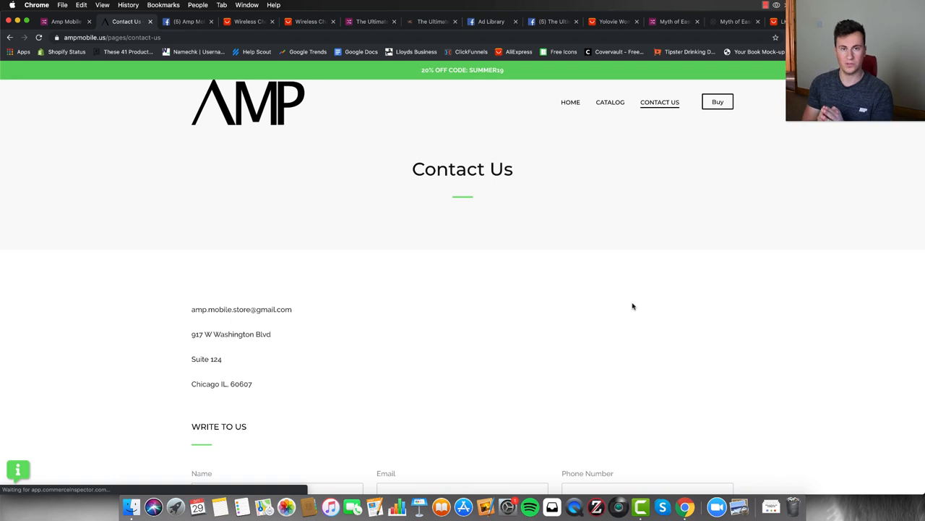
Step: Compare Amp Mobile's catalog with the NYFundas charger dock listing at US $17.00–22.60
{"action": "left_click", "coordinate": [250, 22]}
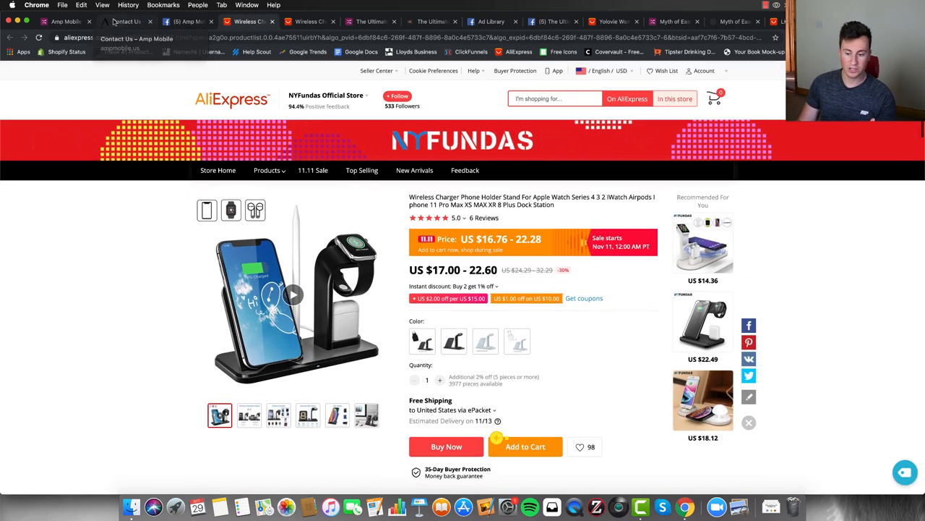
{"action": "left_click", "coordinate": [126, 23]}
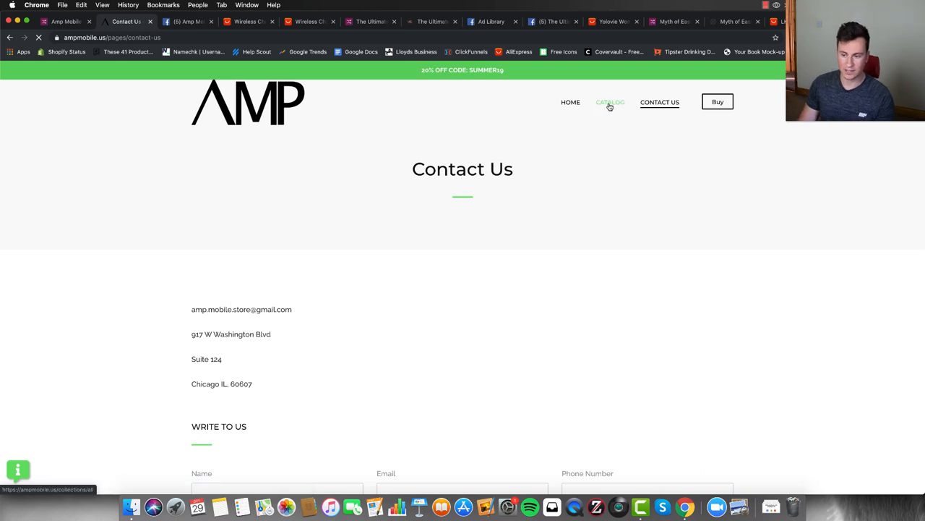
{"action": "left_click", "coordinate": [610, 102]}
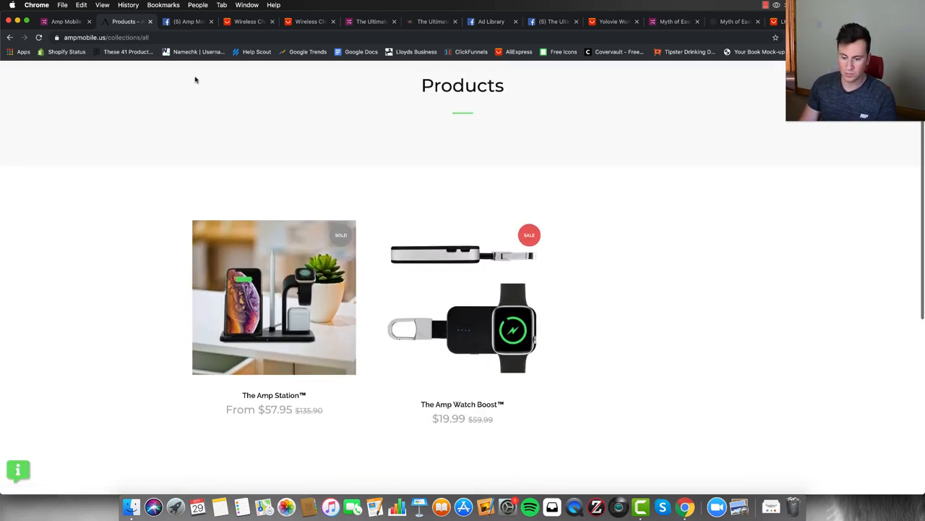
{"action": "mouse_move", "coordinate": [141, 192]}
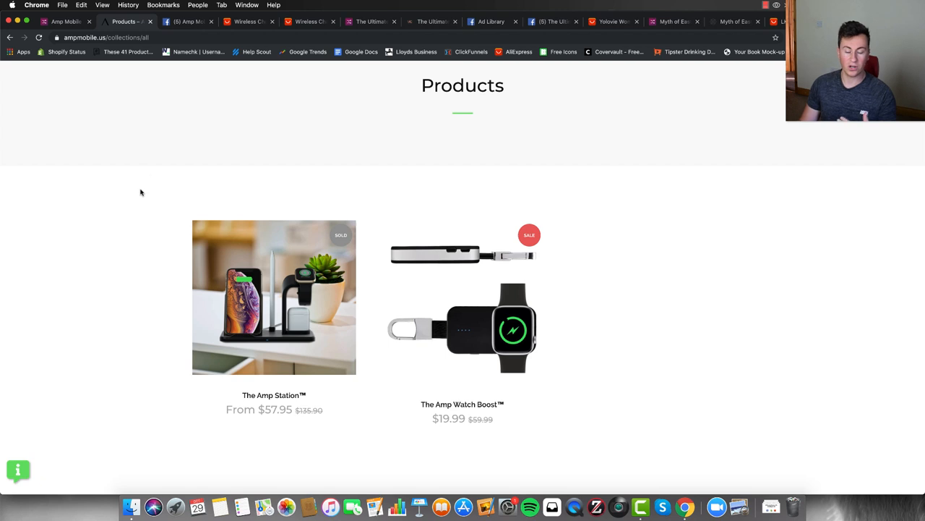
{"action": "mouse_move", "coordinate": [223, 227]}
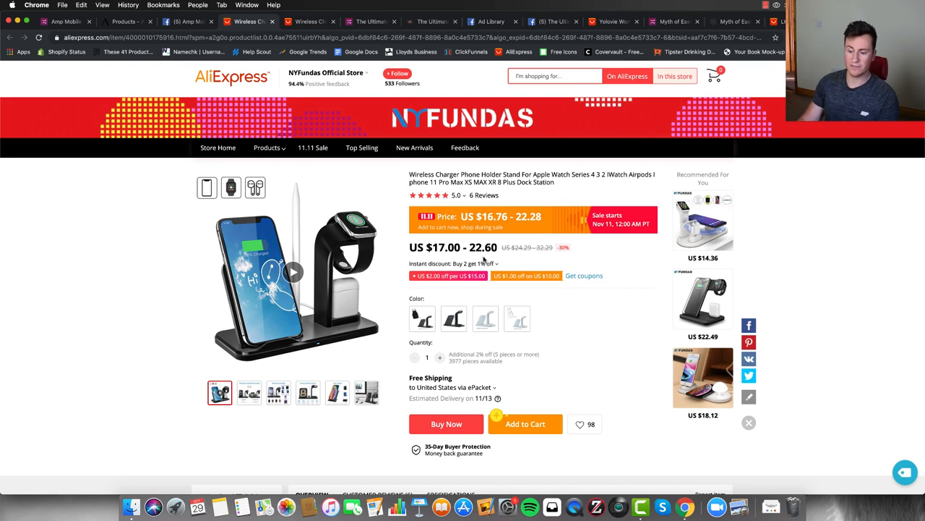
{"action": "left_click", "coordinate": [130, 21]}
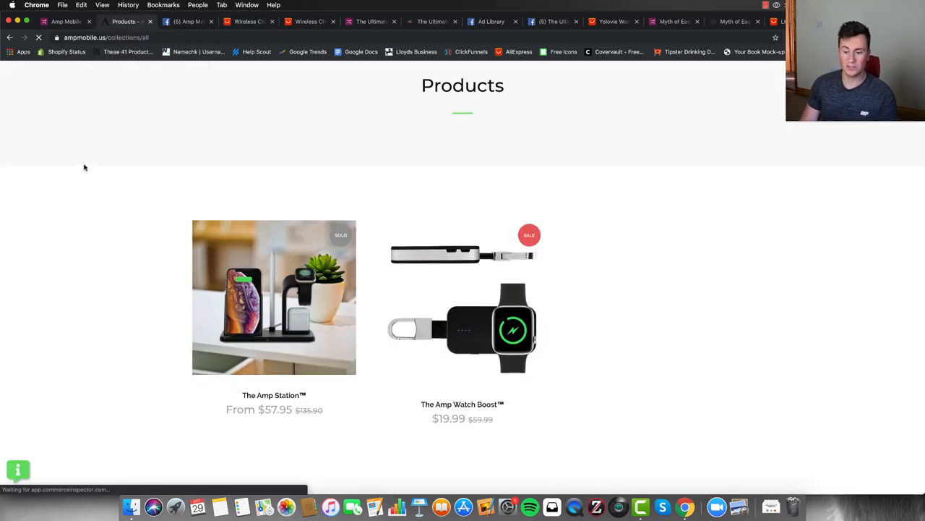
{"action": "left_click", "coordinate": [260, 22]}
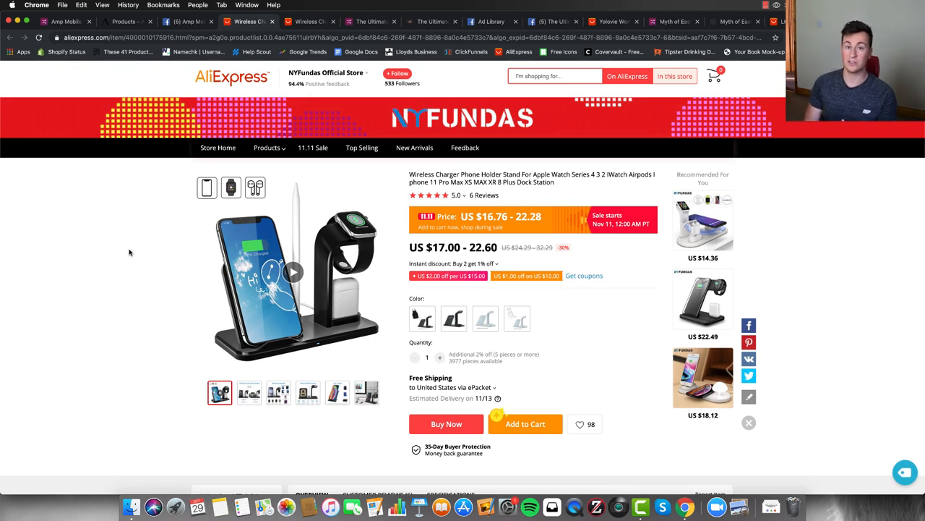
{"action": "mouse_move", "coordinate": [326, 22]}
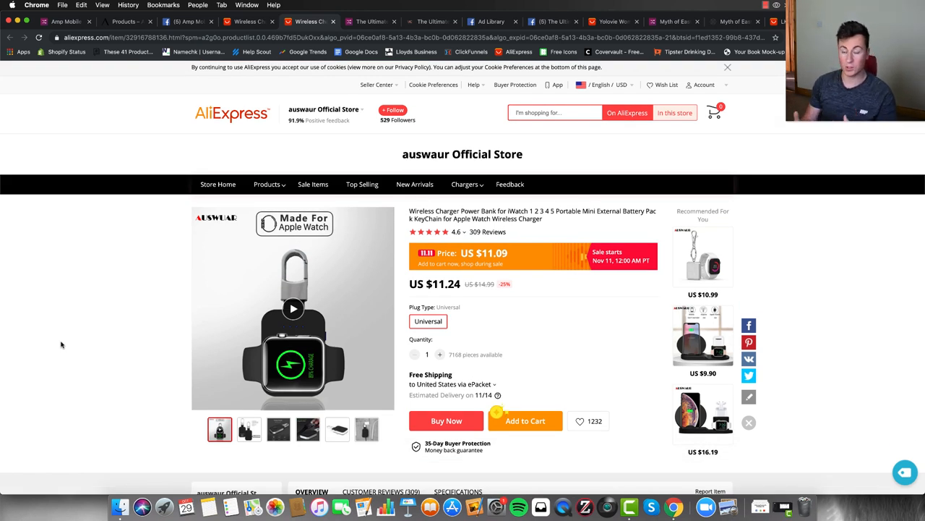
{"action": "mouse_move", "coordinate": [80, 289]}
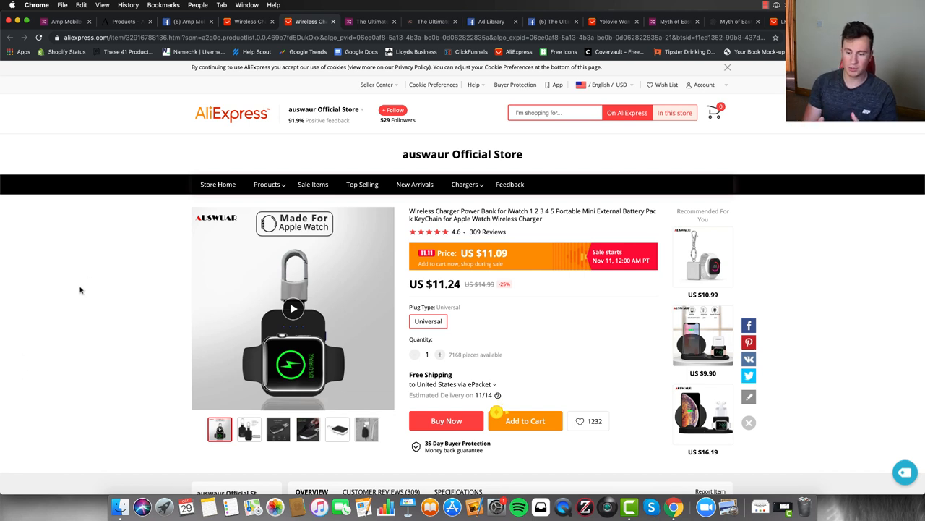
Step: Dismiss the cookie banner on the auswaur US $11.24 listing and return to Amp Mobile's products
{"action": "left_click", "coordinate": [724, 68]}
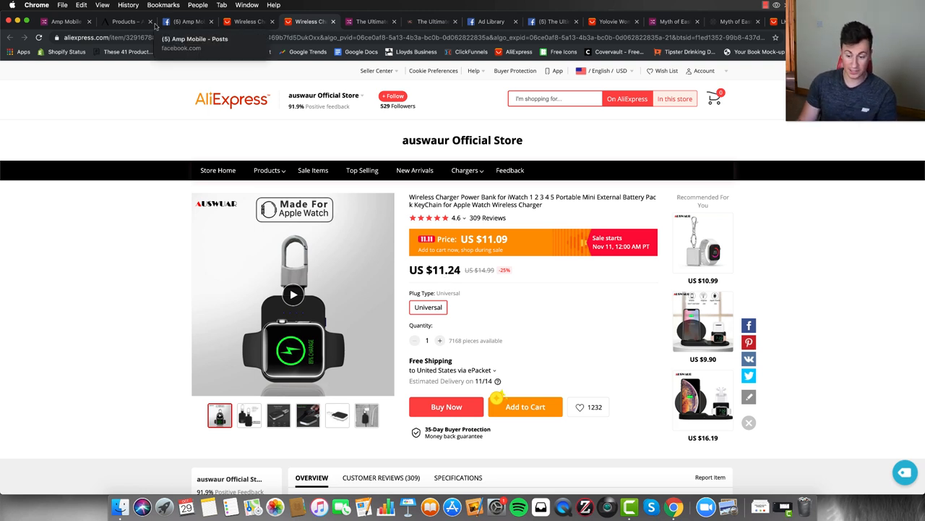
{"action": "left_click", "coordinate": [126, 22]}
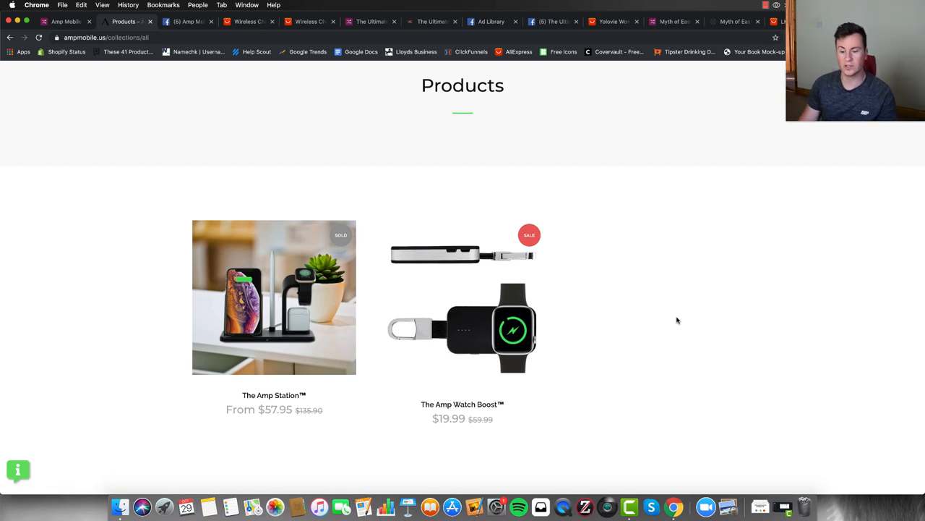
{"action": "mouse_move", "coordinate": [92, 277]}
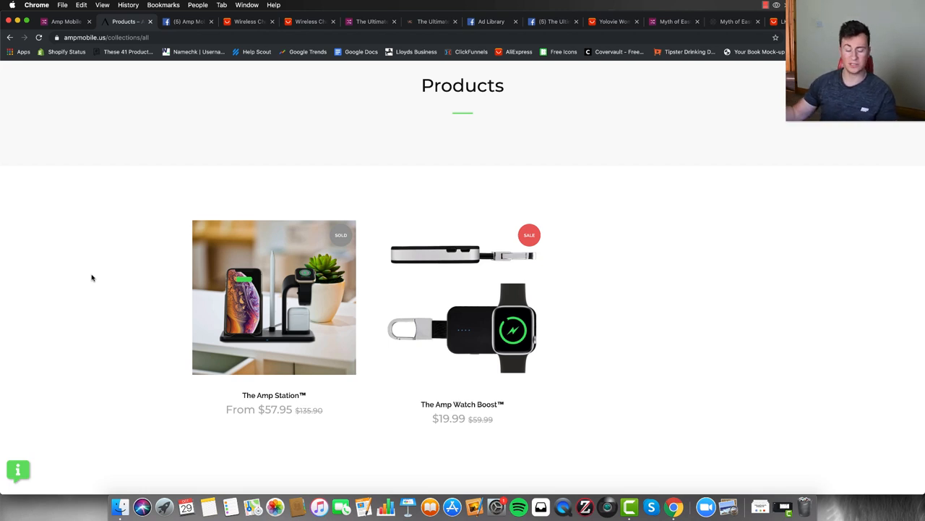
{"action": "mouse_move", "coordinate": [228, 166]}
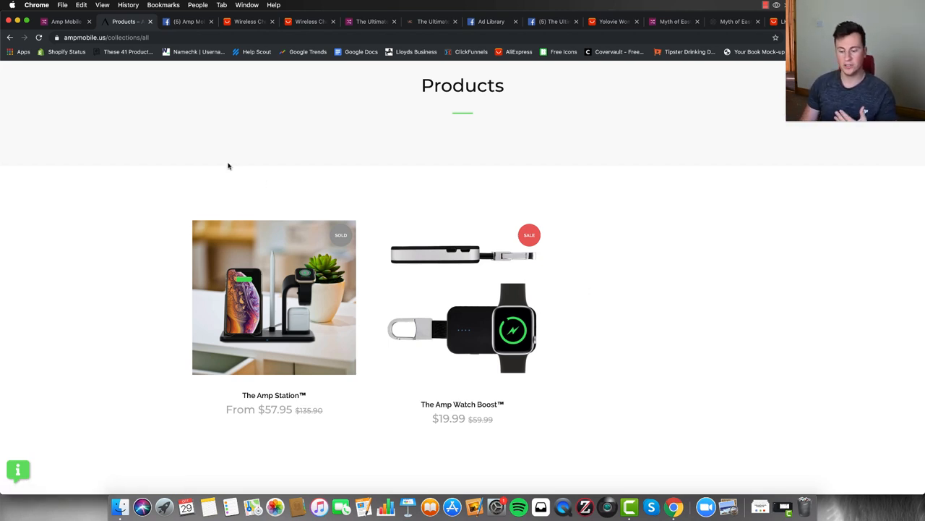
{"action": "mouse_move", "coordinate": [94, 216]}
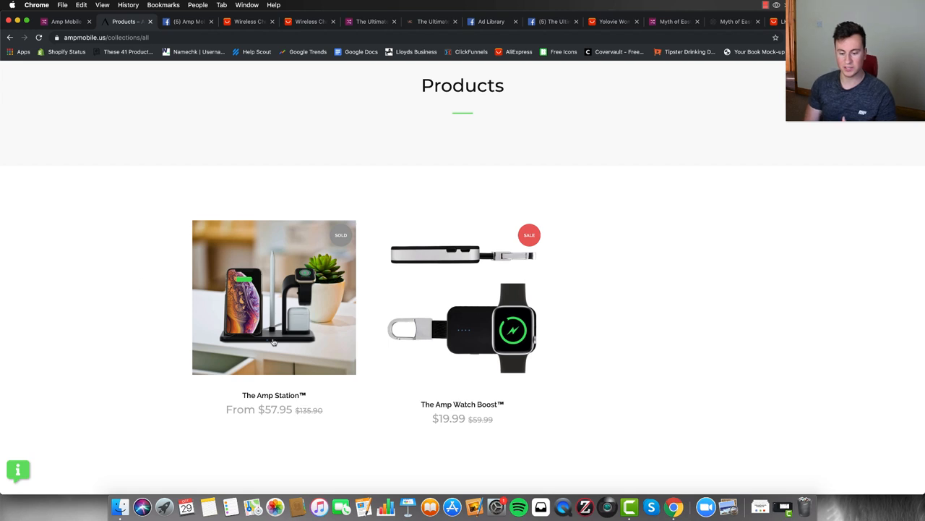
{"action": "mouse_move", "coordinate": [742, 266]}
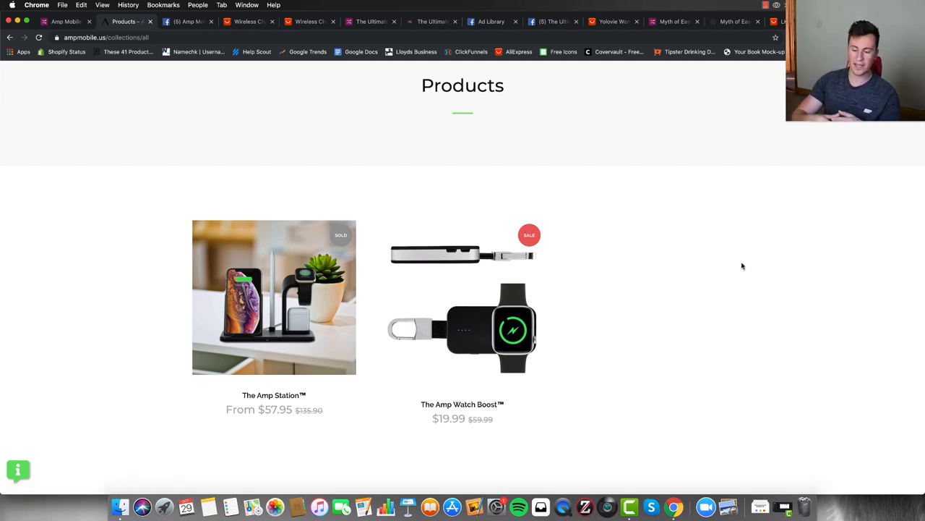
{"action": "mouse_move", "coordinate": [466, 204]}
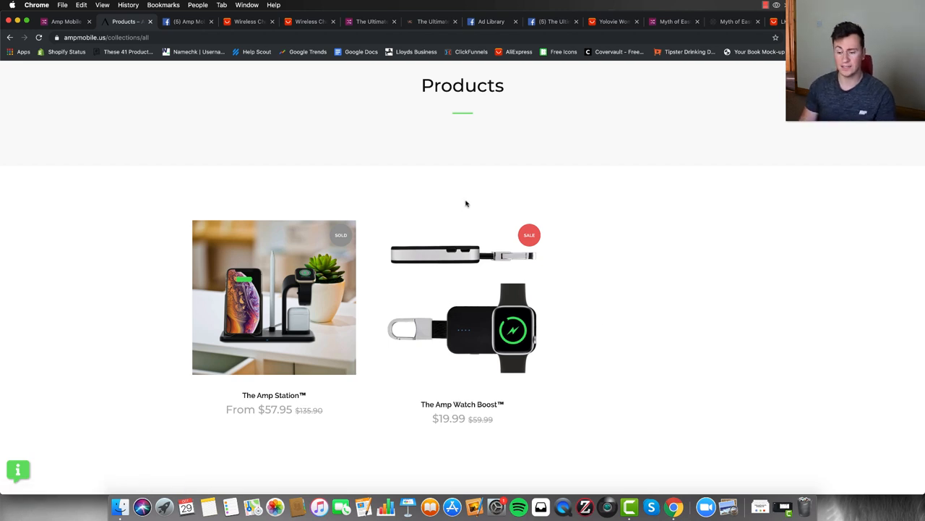
{"action": "mouse_move", "coordinate": [318, 109]}
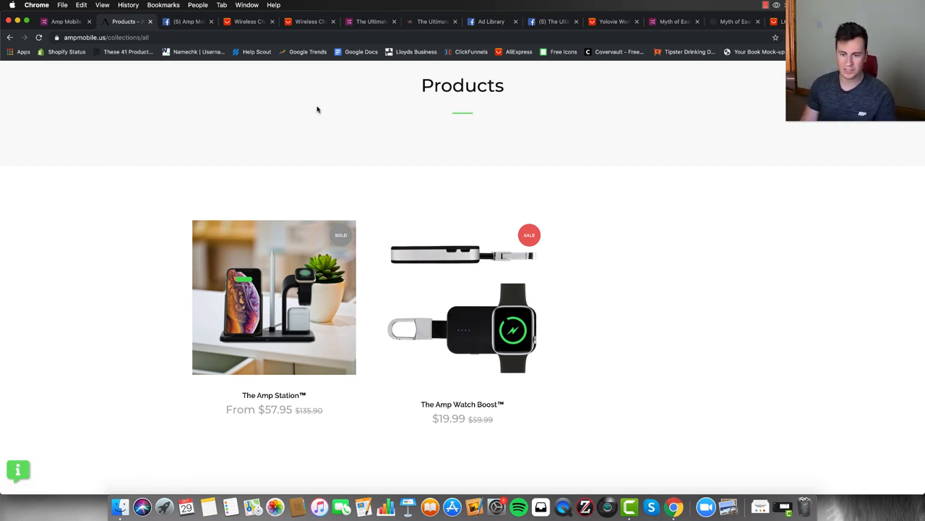
Step: Read The Ultimate Cuff's $300,000 listing through its business story and general description
{"action": "left_click", "coordinate": [374, 21]}
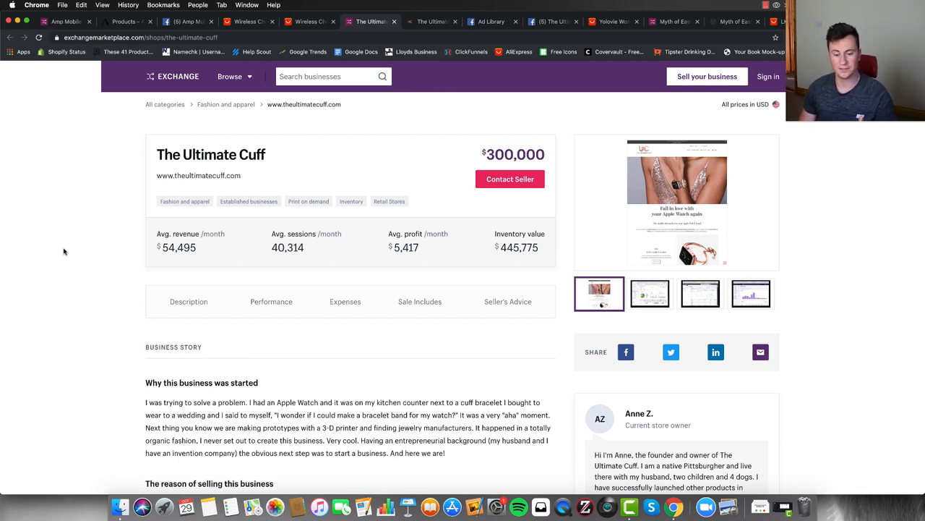
{"action": "scroll", "scroll_direction": "down", "scroll_amount": 3}
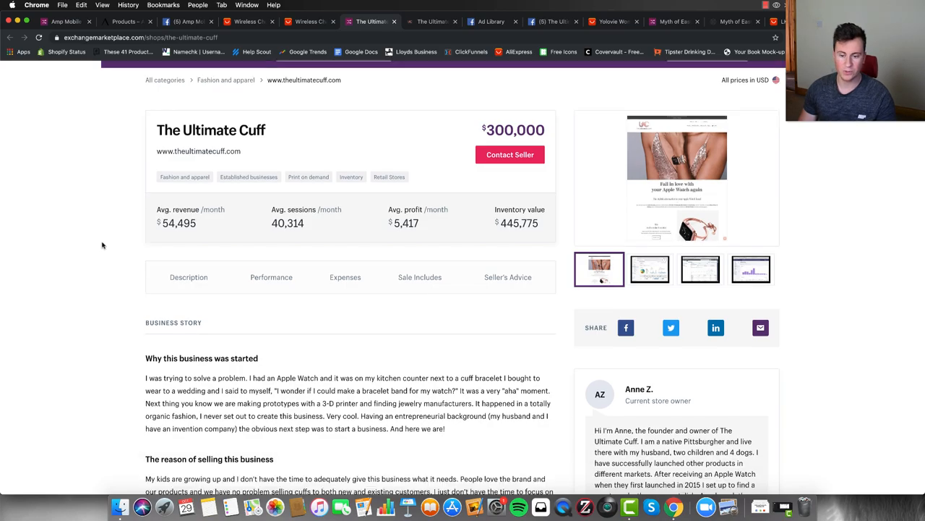
{"action": "scroll", "scroll_direction": "down", "scroll_amount": 3}
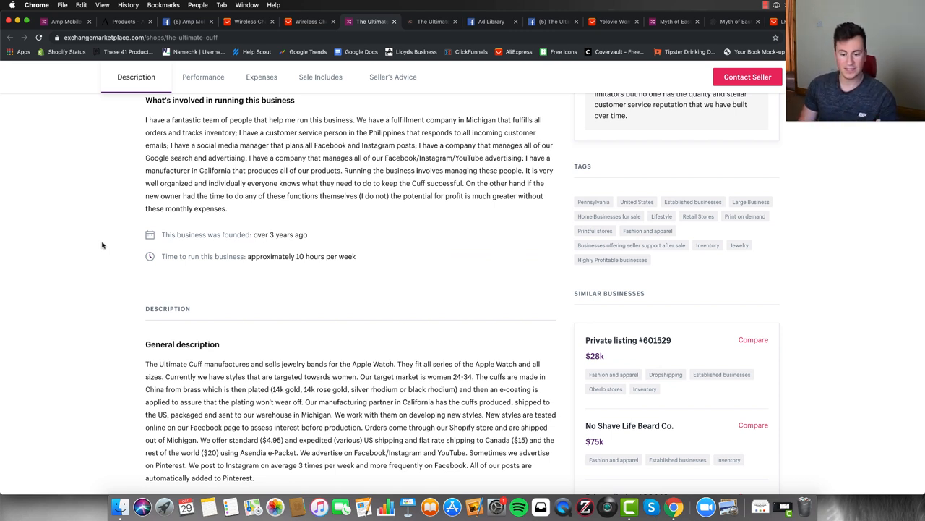
{"action": "mouse_move", "coordinate": [207, 265]}
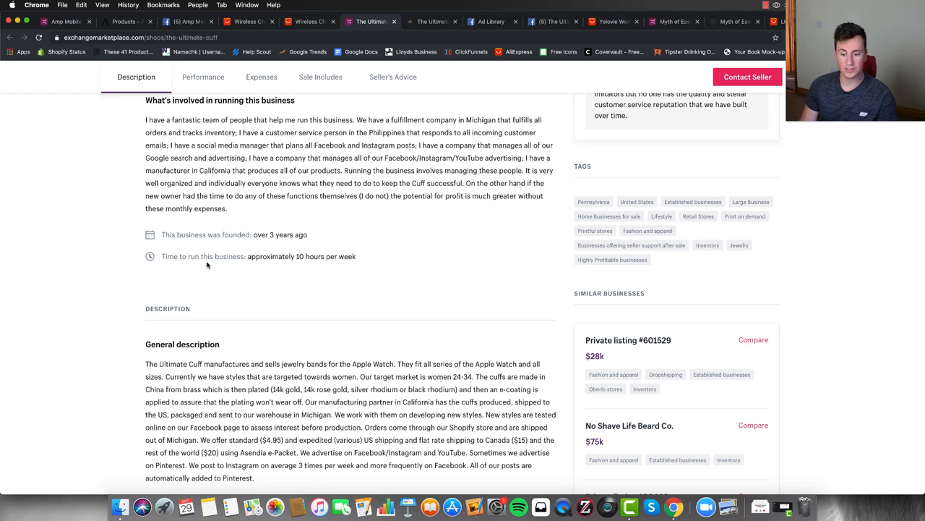
{"action": "mouse_move", "coordinate": [80, 265]}
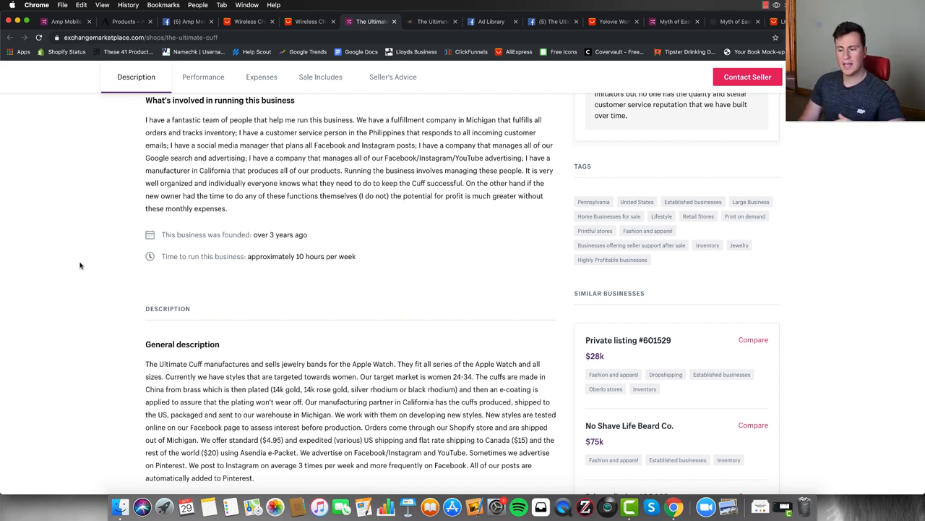
{"action": "mouse_move", "coordinate": [91, 262]}
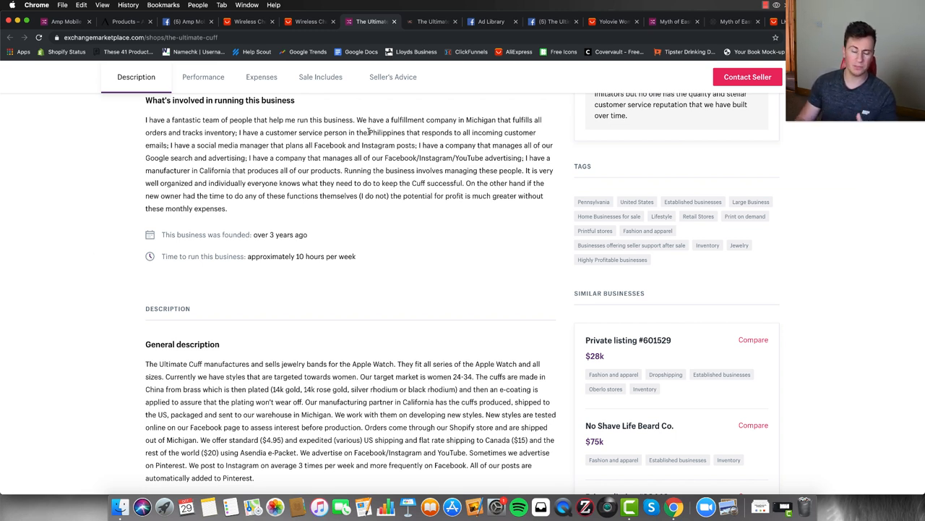
{"action": "mouse_move", "coordinate": [87, 259]}
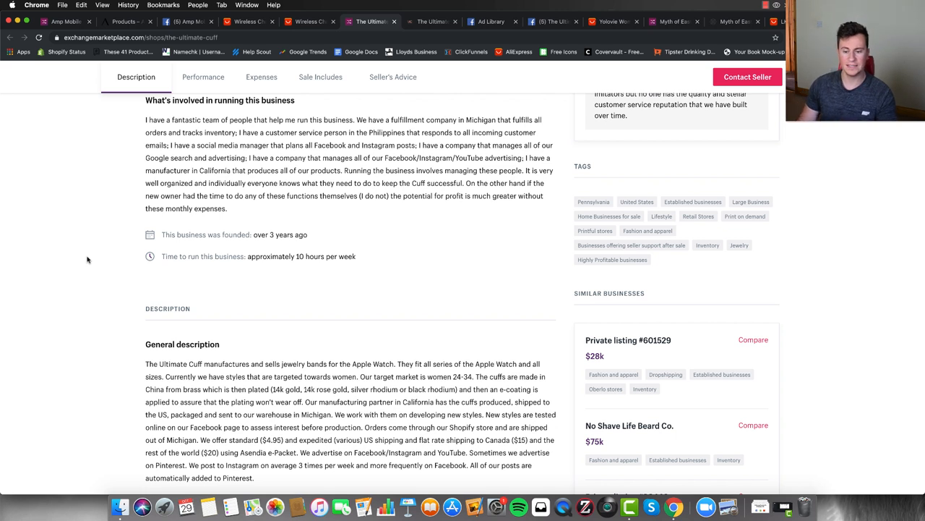
{"action": "mouse_move", "coordinate": [306, 268]}
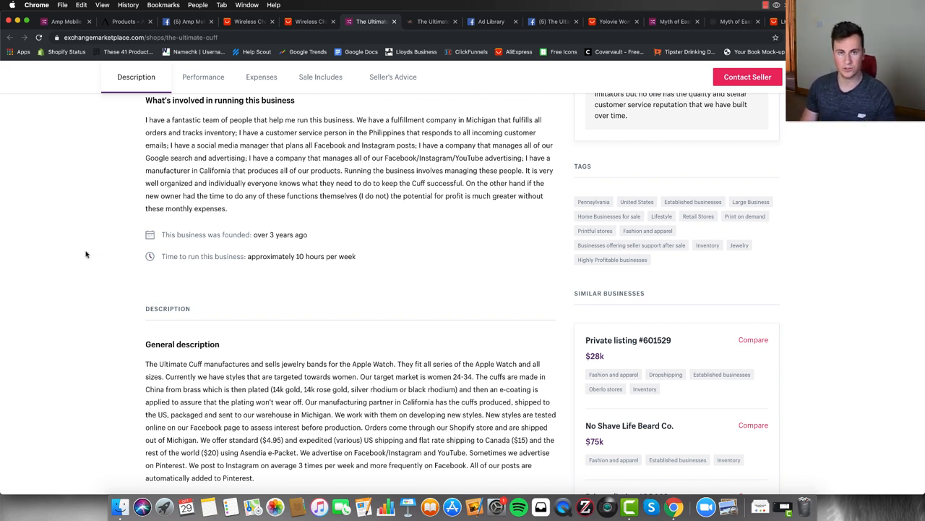
{"action": "scroll", "scroll_direction": "down", "scroll_amount": 3}
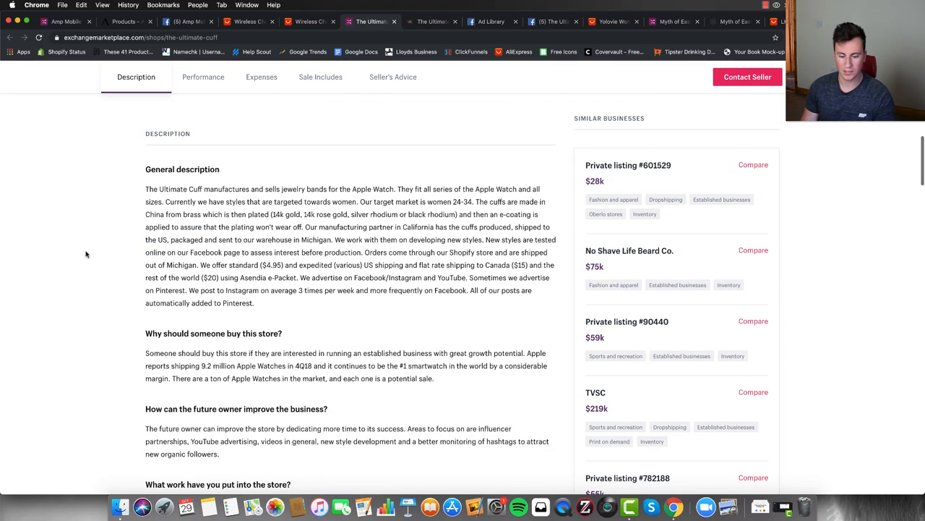
Step: Review the $2,397,769 revenue and 1,773,827 traffic charts in The Ultimate Cuff's Performance section
{"action": "left_click", "coordinate": [203, 77]}
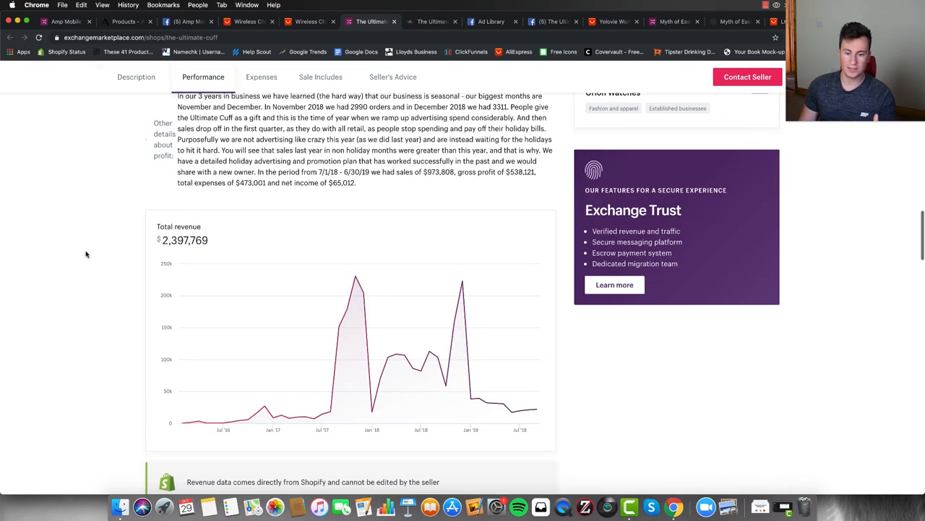
{"action": "scroll", "scroll_direction": "down", "scroll_amount": 3}
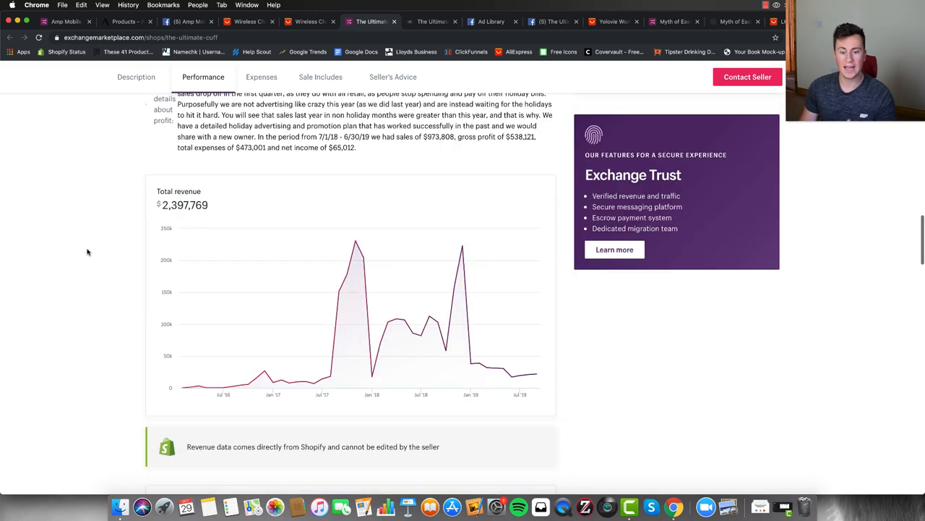
{"action": "scroll", "scroll_direction": "down", "scroll_amount": 3}
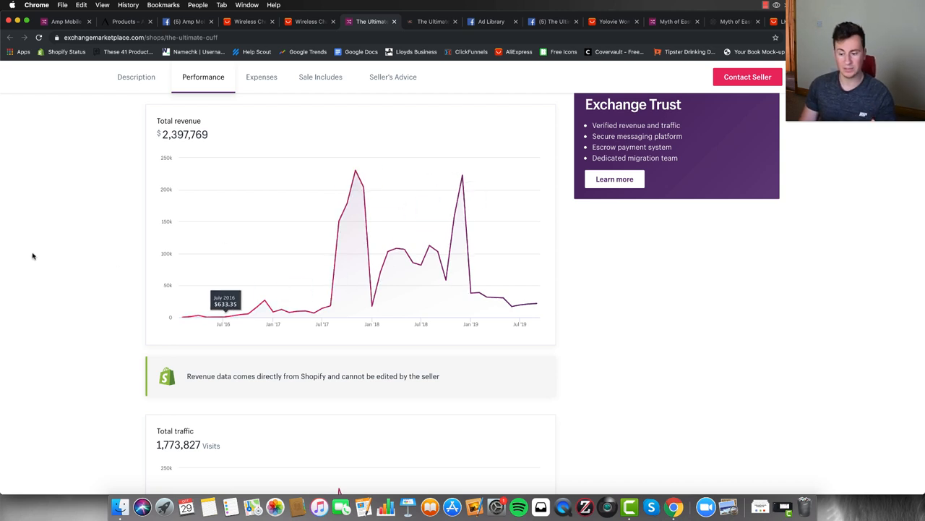
{"action": "scroll", "scroll_direction": "down", "scroll_amount": 3}
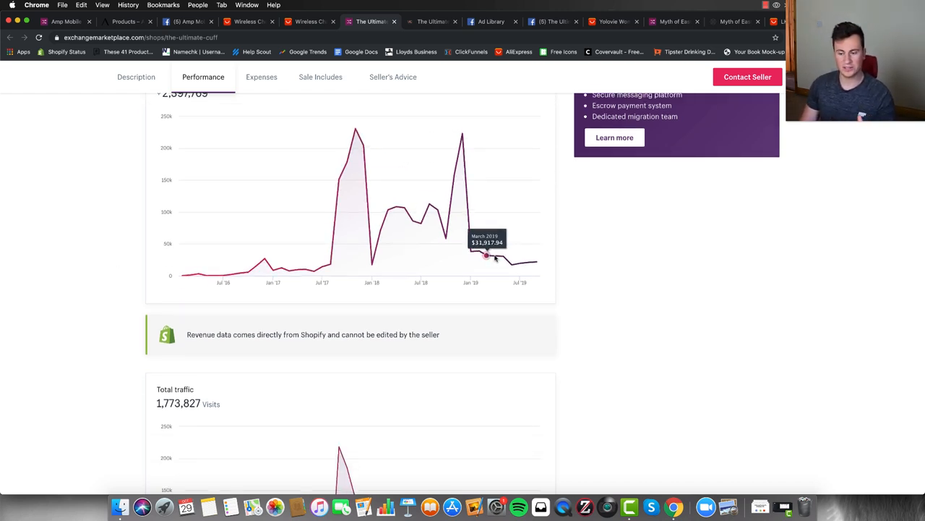
{"action": "mouse_move", "coordinate": [527, 266]}
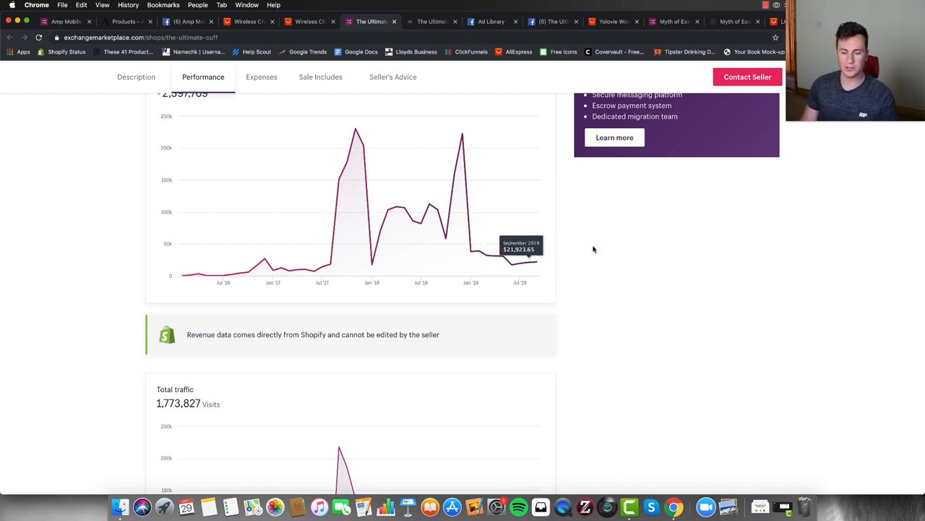
{"action": "mouse_move", "coordinate": [601, 215]}
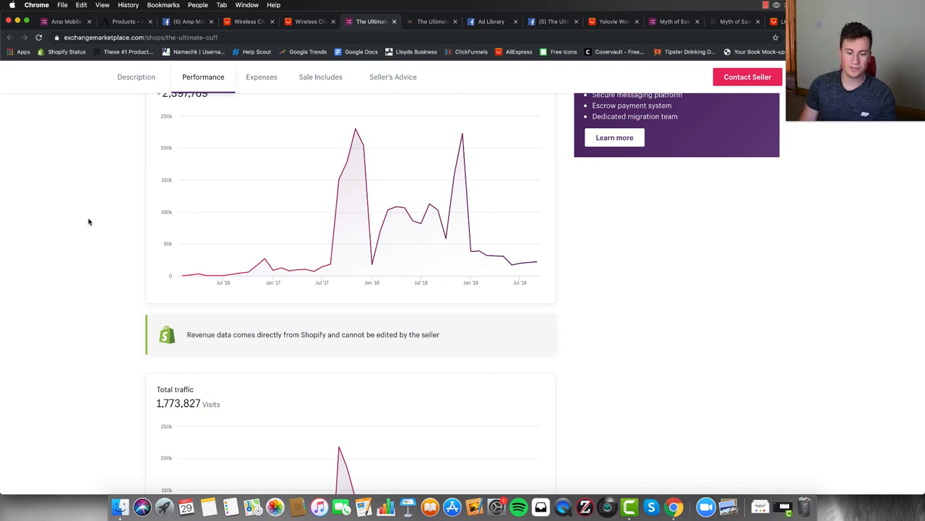
{"action": "scroll", "scroll_direction": "down", "scroll_amount": 3}
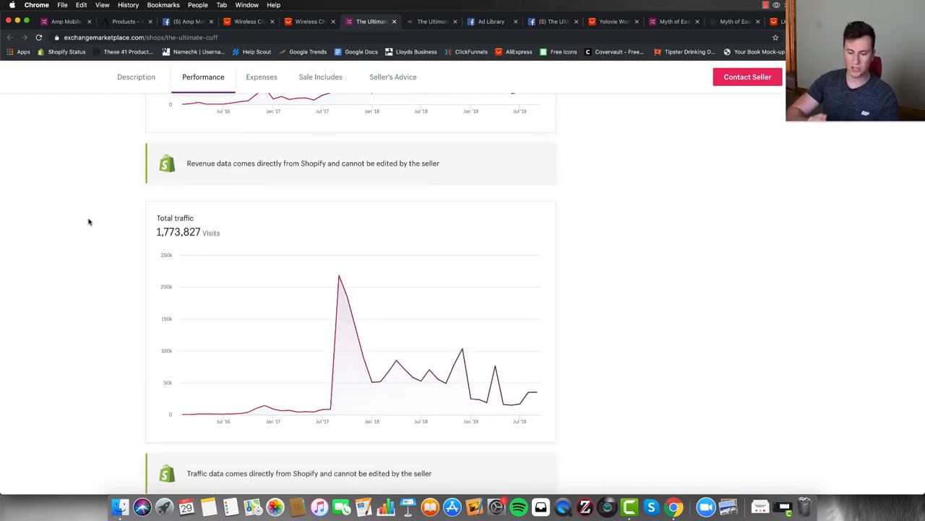
{"action": "scroll", "scroll_direction": "up", "scroll_amount": 3}
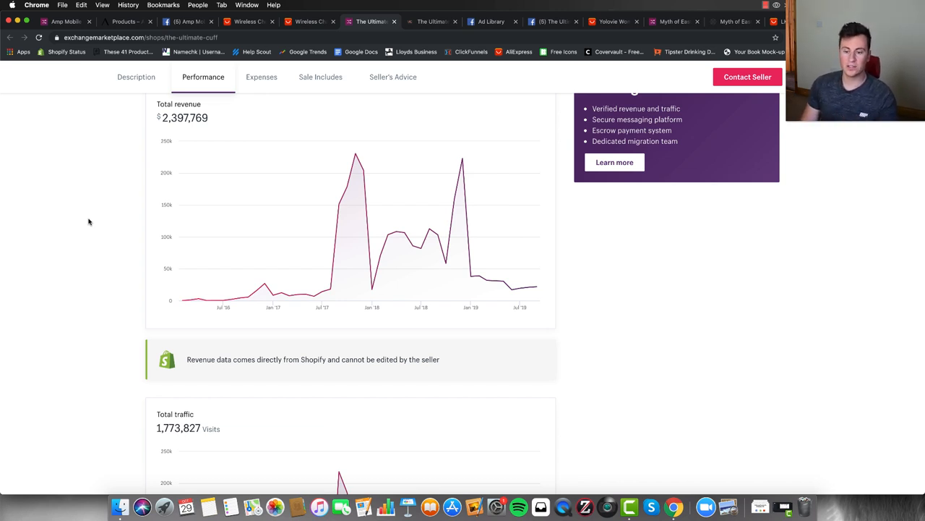
Step: Look over The Ultimate Cuff's Fall in love homepage and go to SHOP CUFFS
{"action": "left_click", "coordinate": [439, 21]}
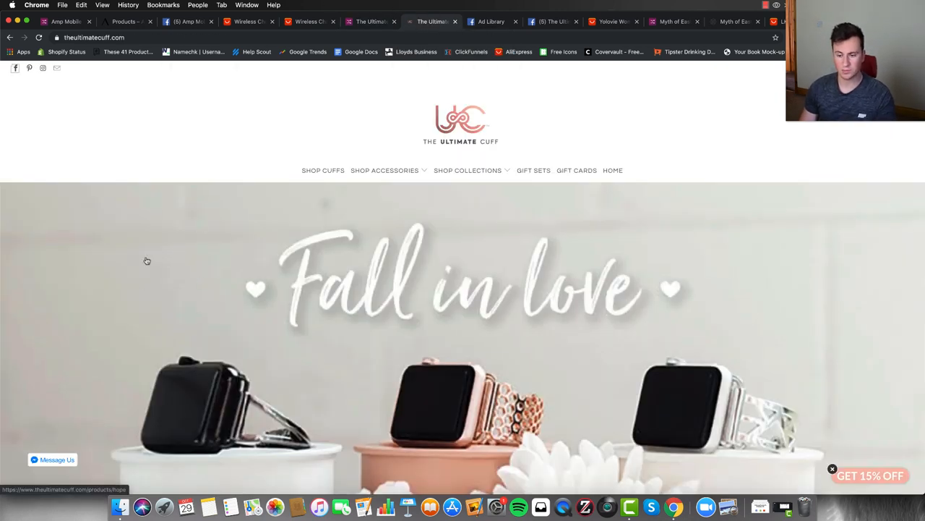
{"action": "scroll", "scroll_direction": "down", "scroll_amount": 3}
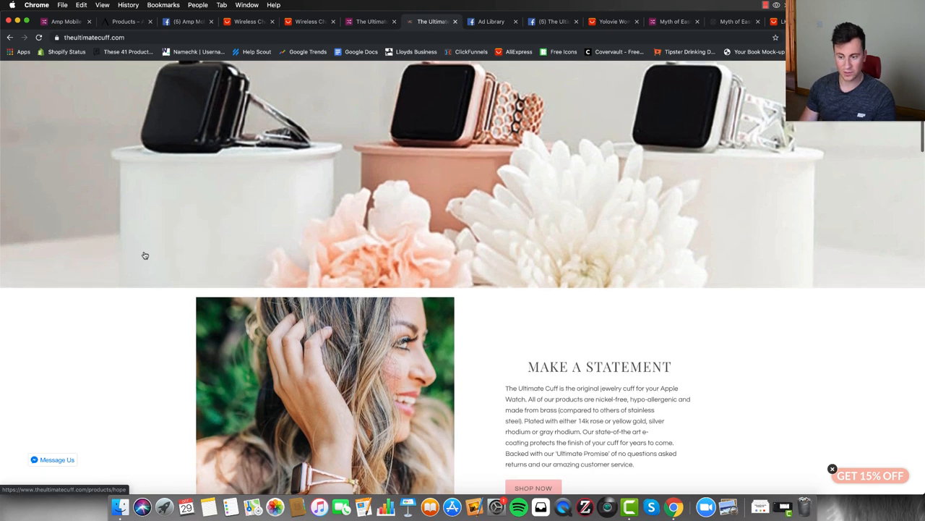
{"action": "scroll", "scroll_direction": "up", "scroll_amount": 3}
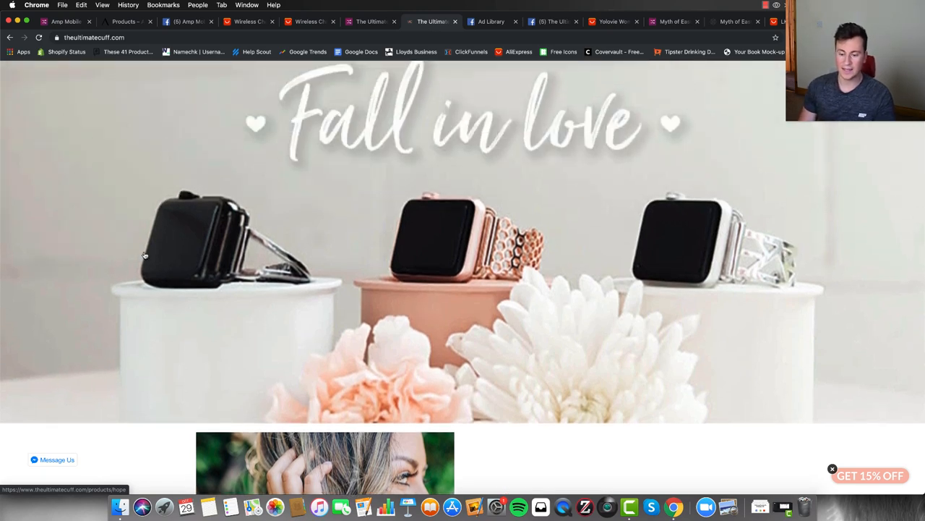
{"action": "scroll", "scroll_direction": "down", "scroll_amount": 3}
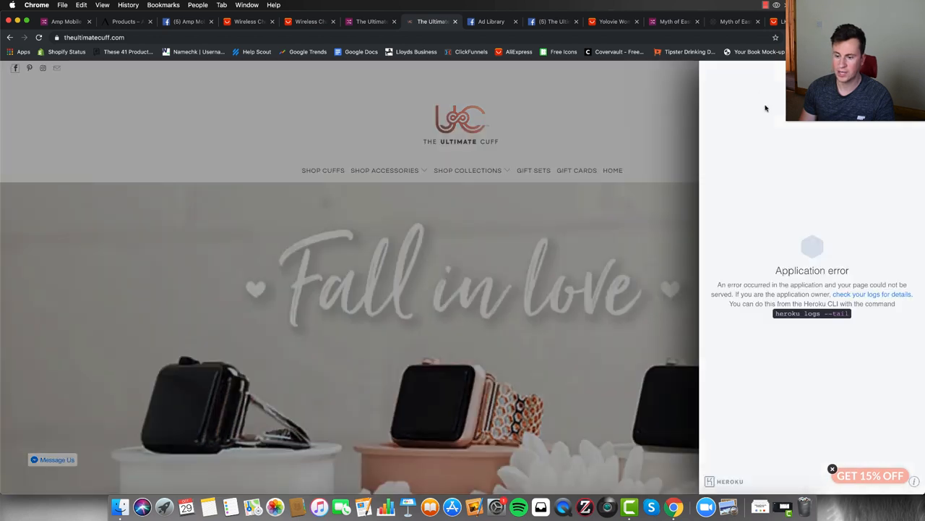
{"action": "mouse_move", "coordinate": [582, 131]}
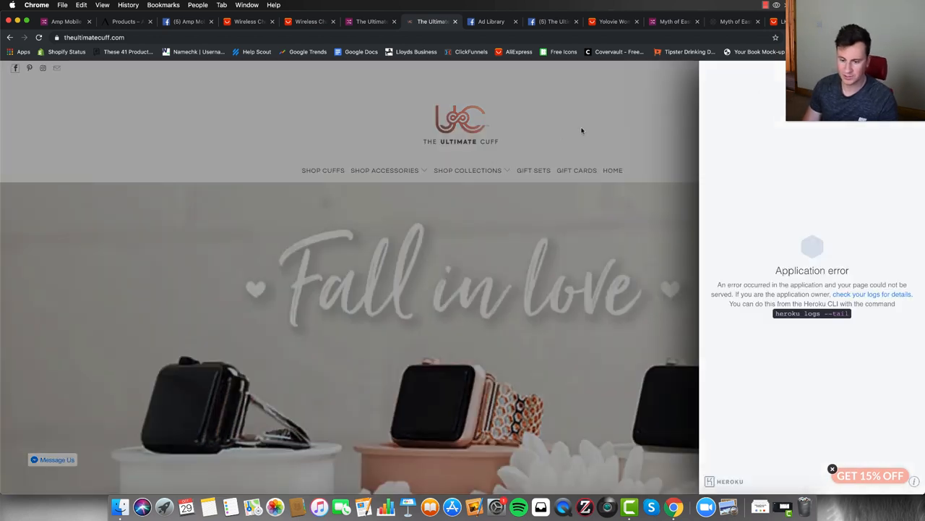
{"action": "mouse_move", "coordinate": [384, 170]}
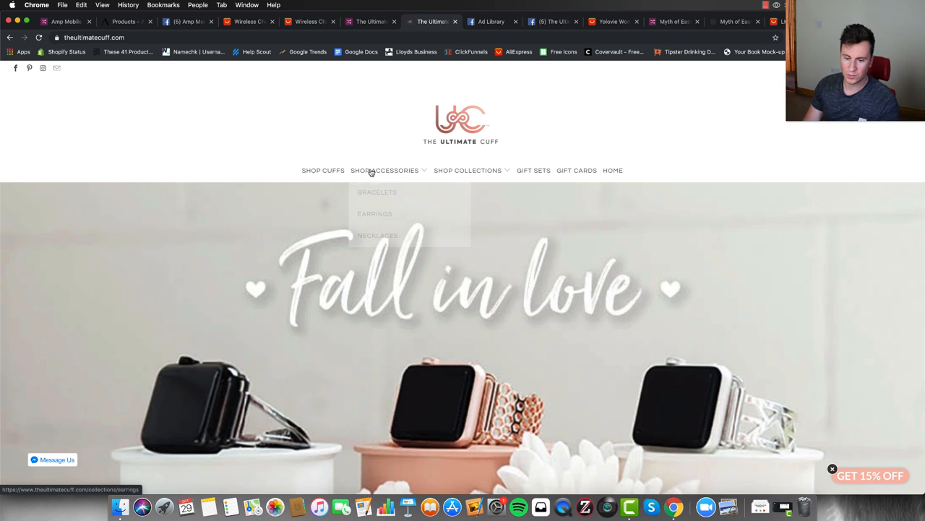
{"action": "left_click", "coordinate": [323, 170]}
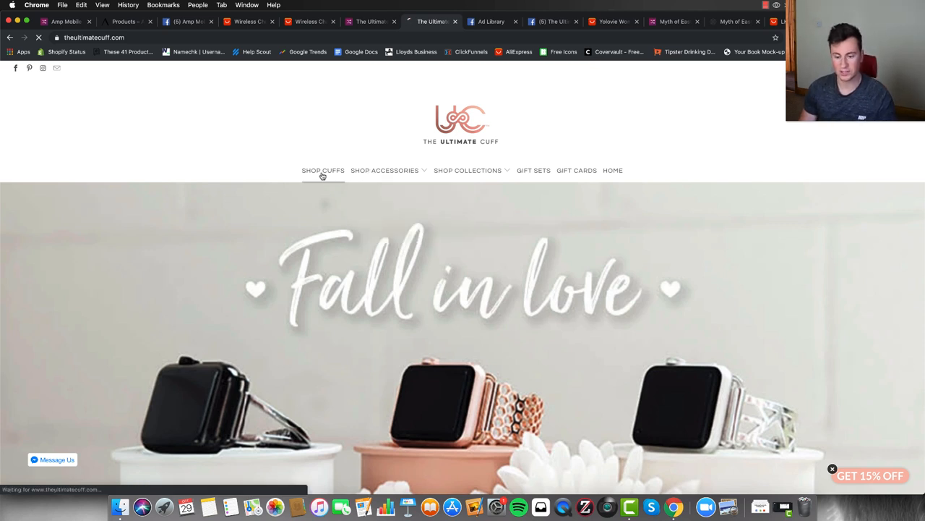
Step: View the cuffs grid with Mia and Addison at $74.00 and Honey at $84.00
{"action": "left_click", "coordinate": [323, 171]}
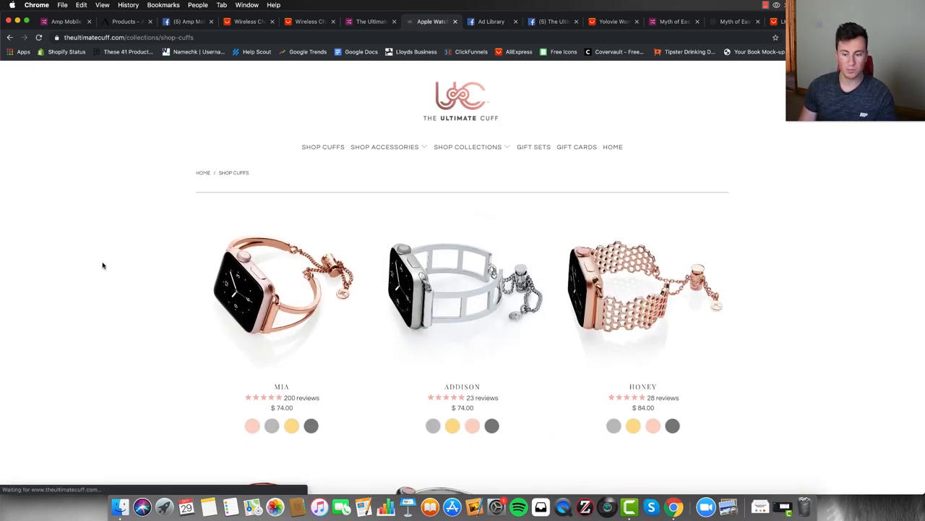
{"action": "scroll", "scroll_direction": "down", "scroll_amount": 3}
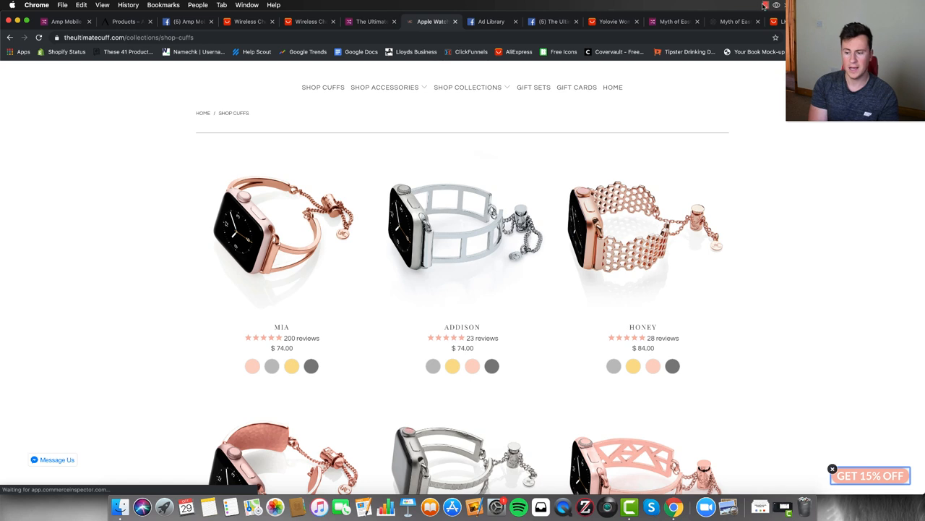
{"action": "mouse_move", "coordinate": [94, 217]}
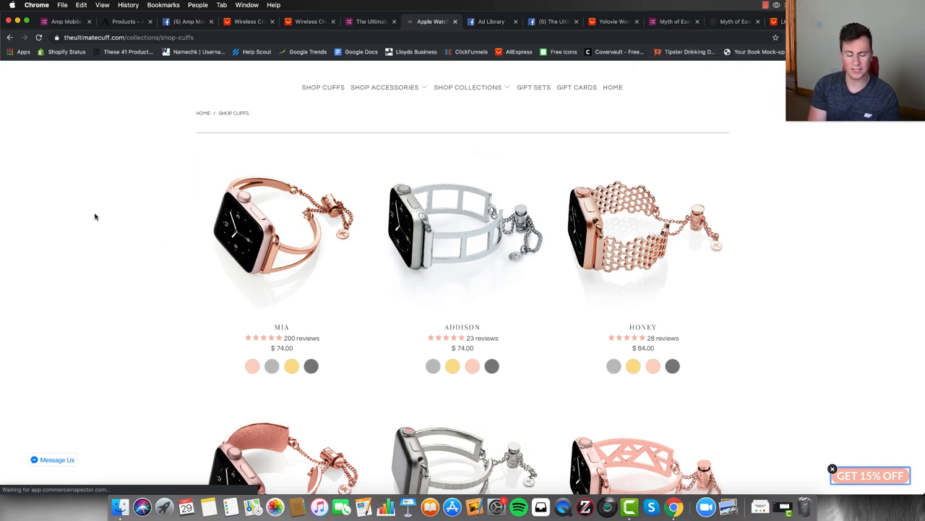
{"action": "mouse_move", "coordinate": [120, 239]}
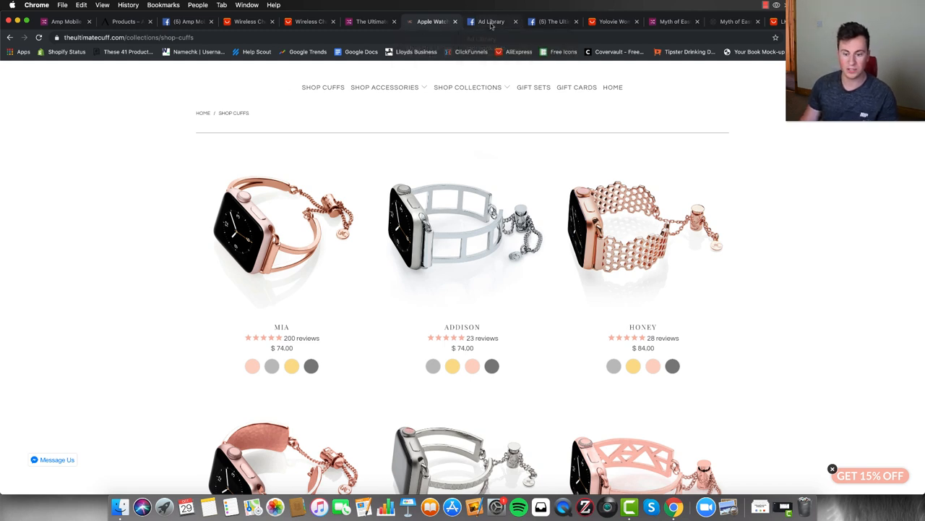
Step: Browse The Ultimate Cuff's sponsored ads in Facebook Ad Library, including the Apple Watch video ad
{"action": "left_click", "coordinate": [491, 21]}
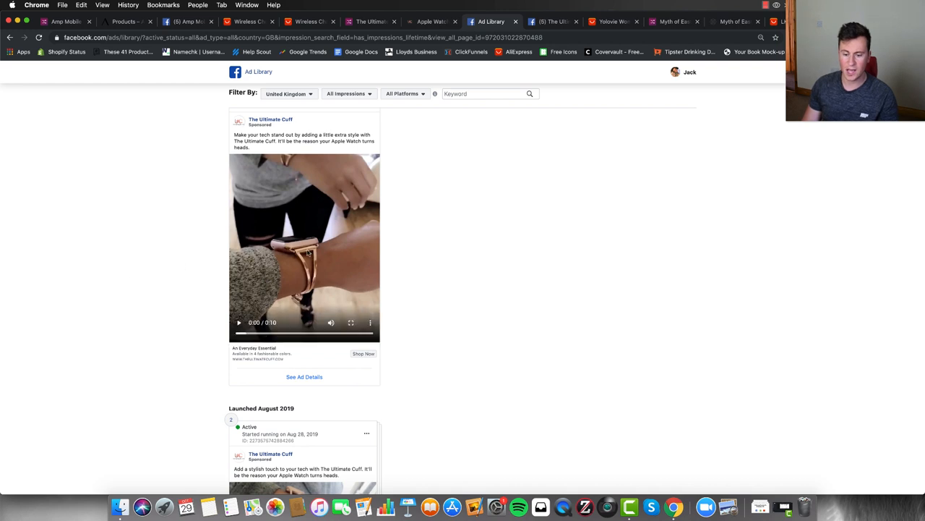
{"action": "left_click", "coordinate": [239, 322]}
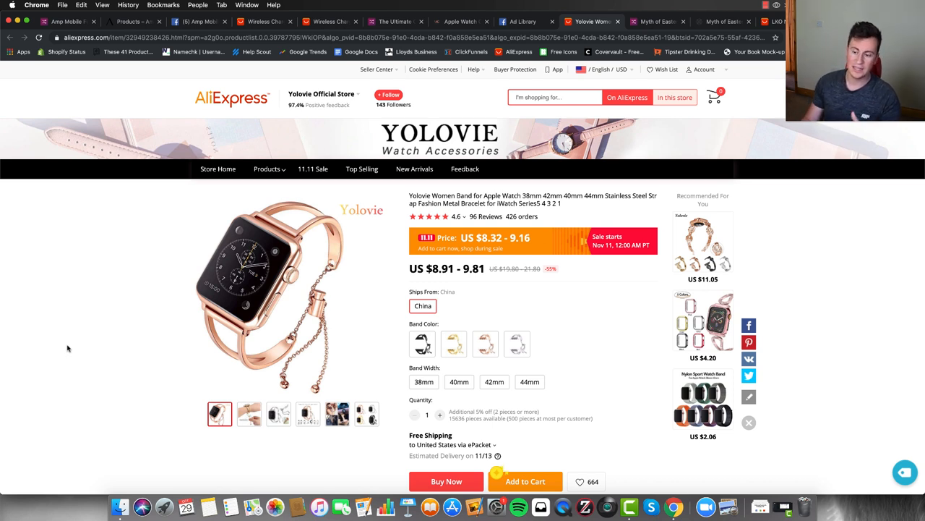
Step: Scroll Yolovie's rose-gold Apple Watch band listing to see its US $8.91–9.81 price and options
{"action": "scroll", "scroll_direction": "down", "scroll_amount": 3}
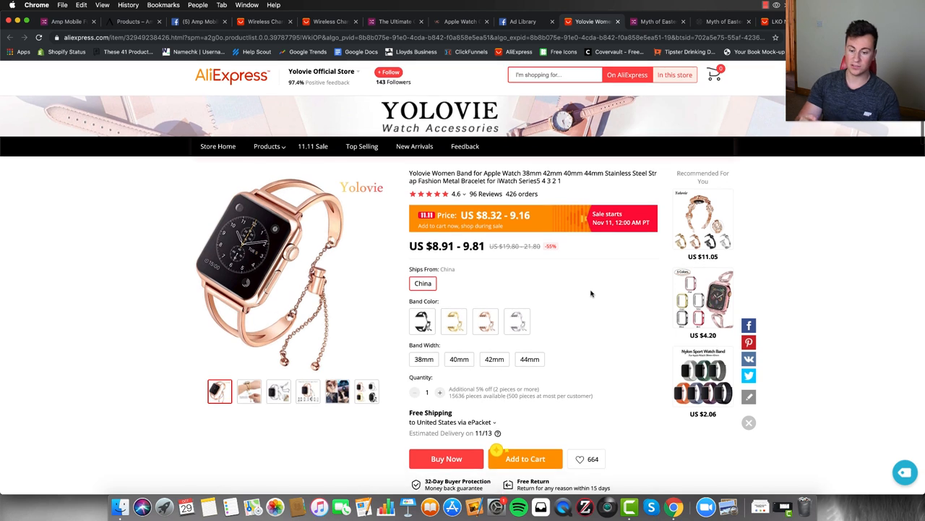
{"action": "mouse_move", "coordinate": [579, 280]}
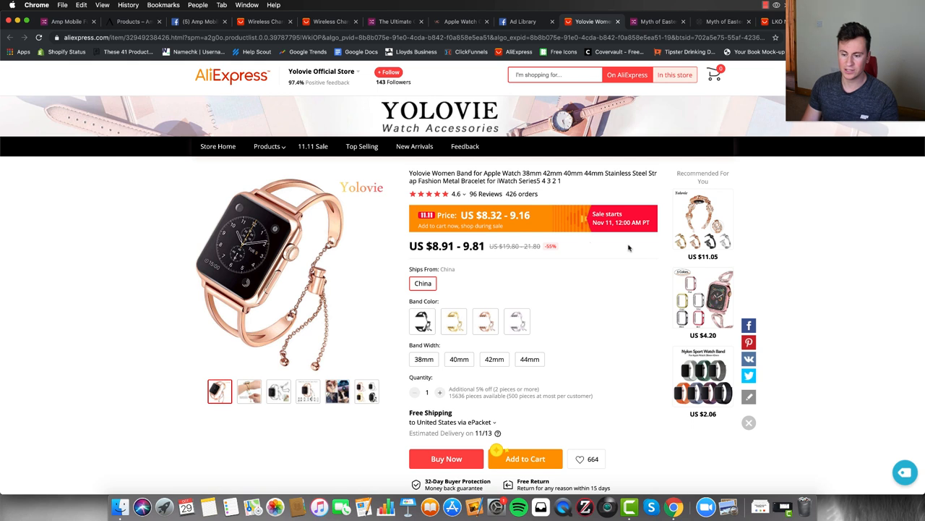
{"action": "mouse_move", "coordinate": [575, 259]}
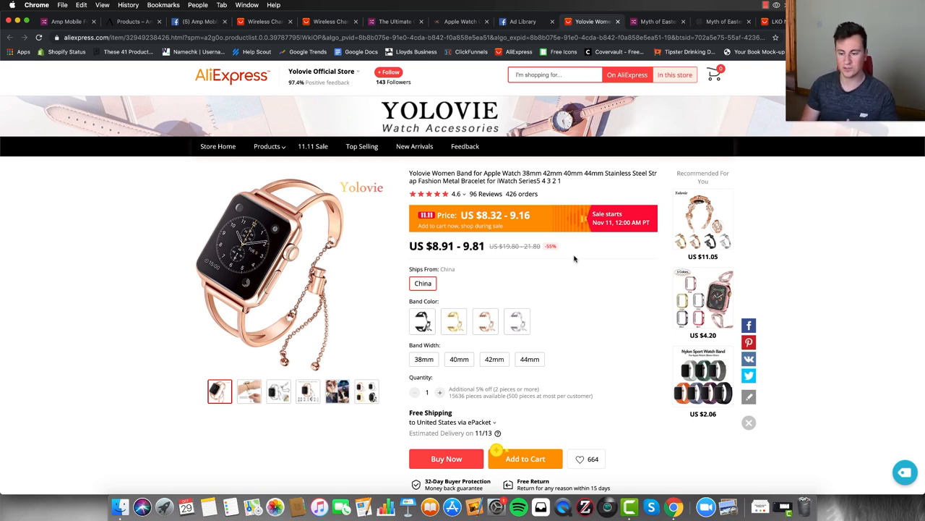
Step: Check Myth of Eastern's $1,380,079 revenue and 1,413,124 visits, down to the Total revenue chart
{"action": "left_click", "coordinate": [650, 21]}
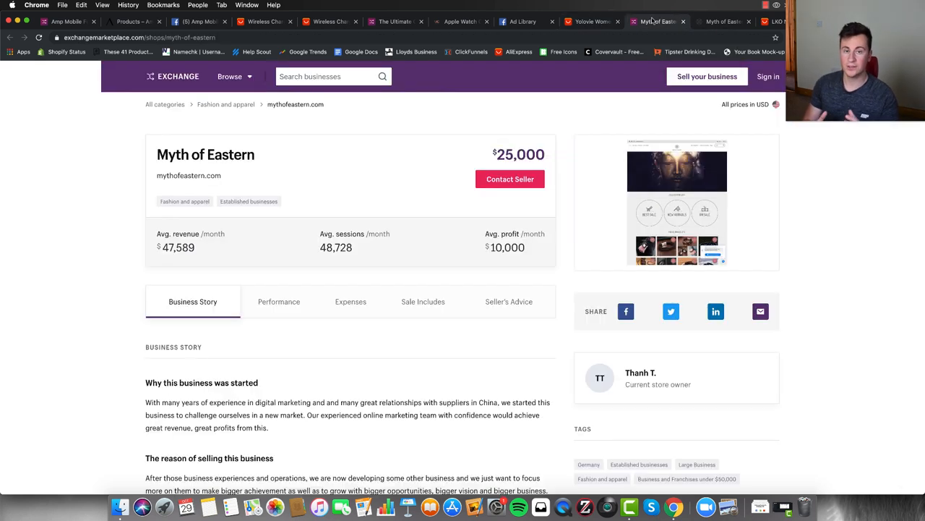
{"action": "mouse_move", "coordinate": [118, 200]}
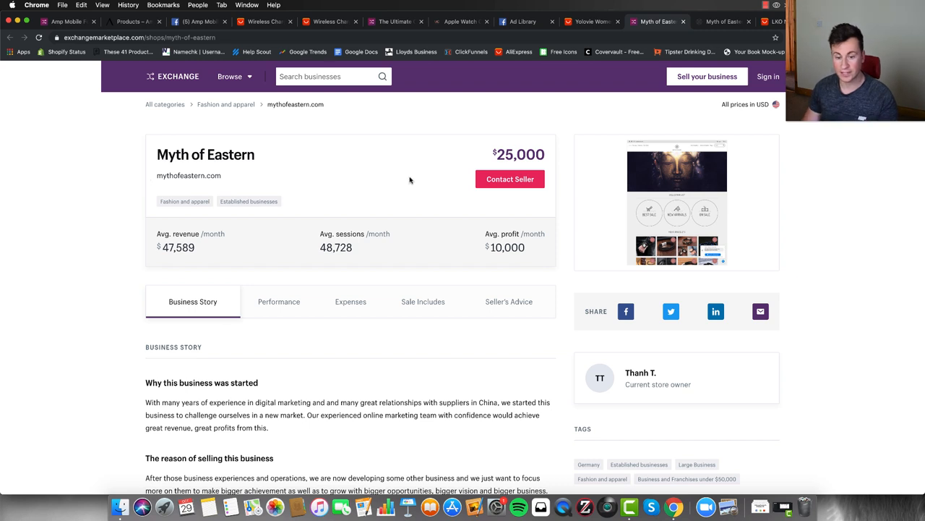
{"action": "mouse_move", "coordinate": [105, 256]}
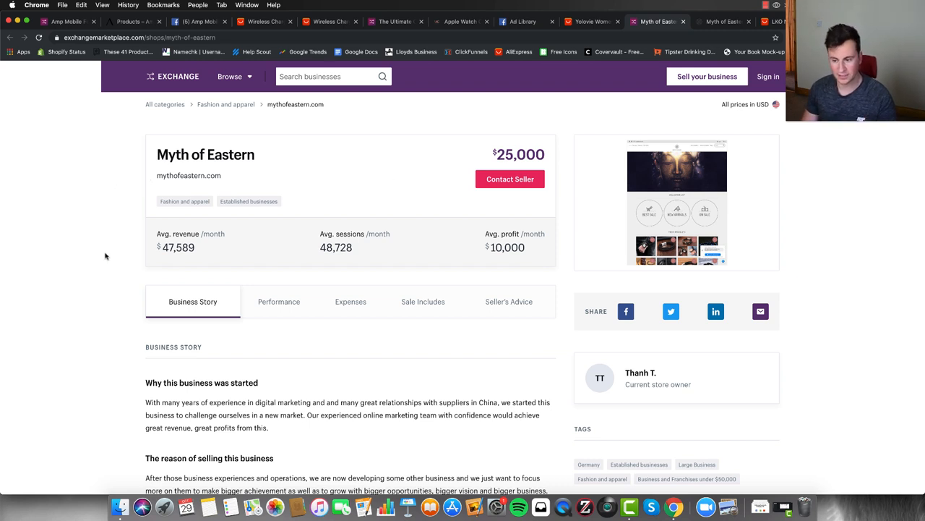
{"action": "scroll", "scroll_direction": "down", "scroll_amount": 3}
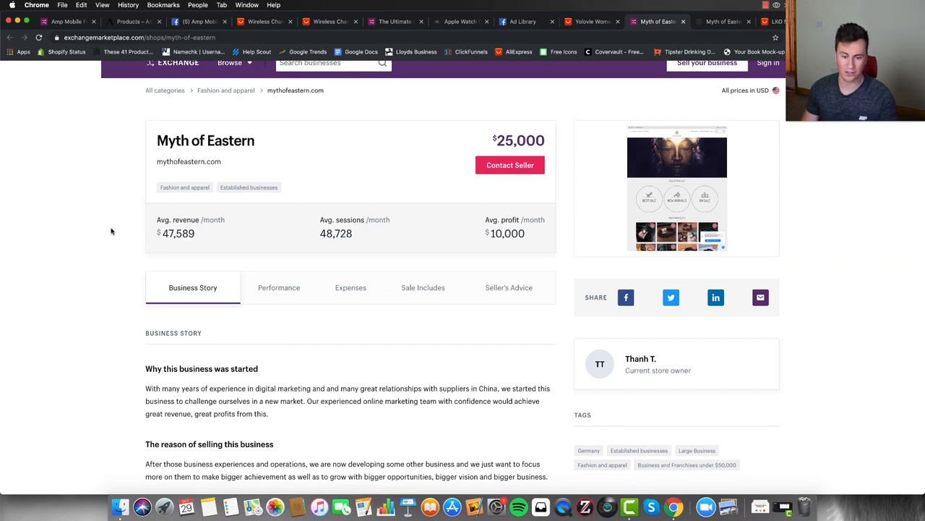
{"action": "scroll", "scroll_direction": "down", "scroll_amount": 3}
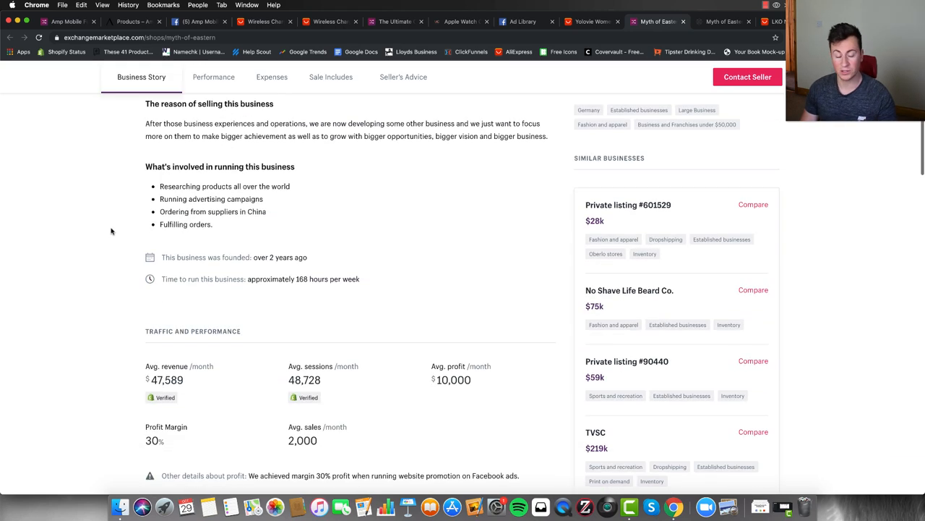
{"action": "scroll", "scroll_direction": "down", "scroll_amount": 3}
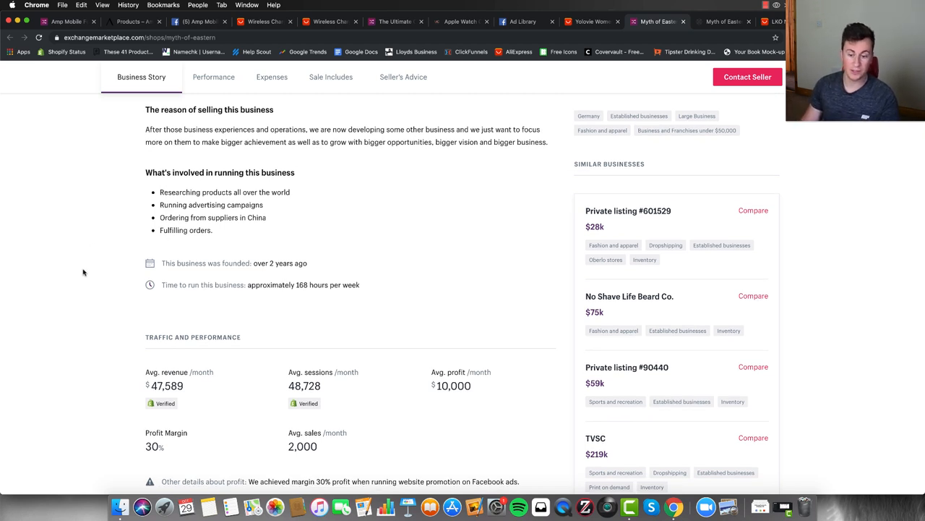
{"action": "mouse_move", "coordinate": [100, 260]}
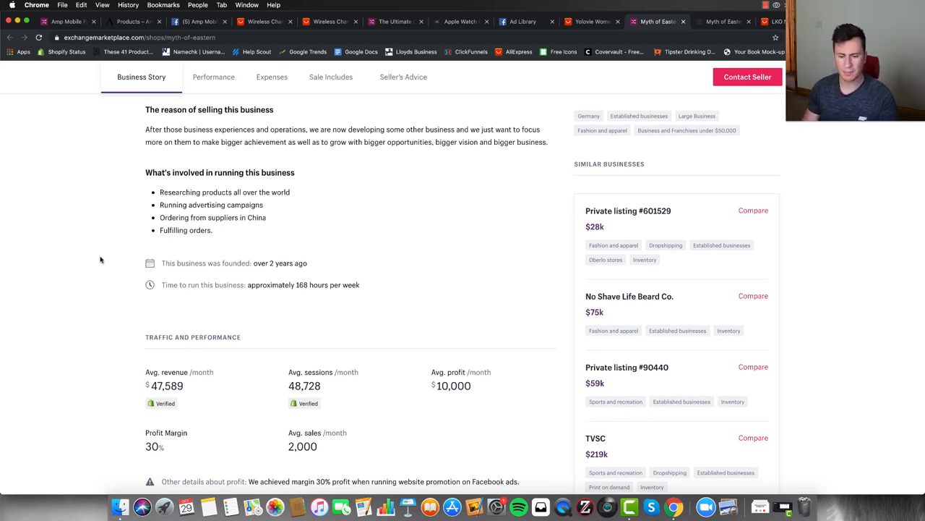
{"action": "scroll", "scroll_direction": "down", "scroll_amount": 3}
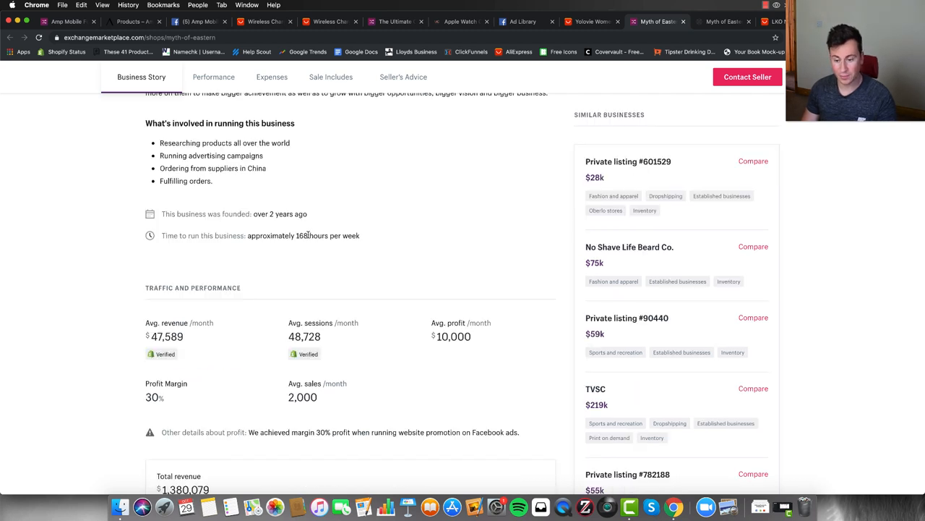
{"action": "mouse_move", "coordinate": [89, 270]}
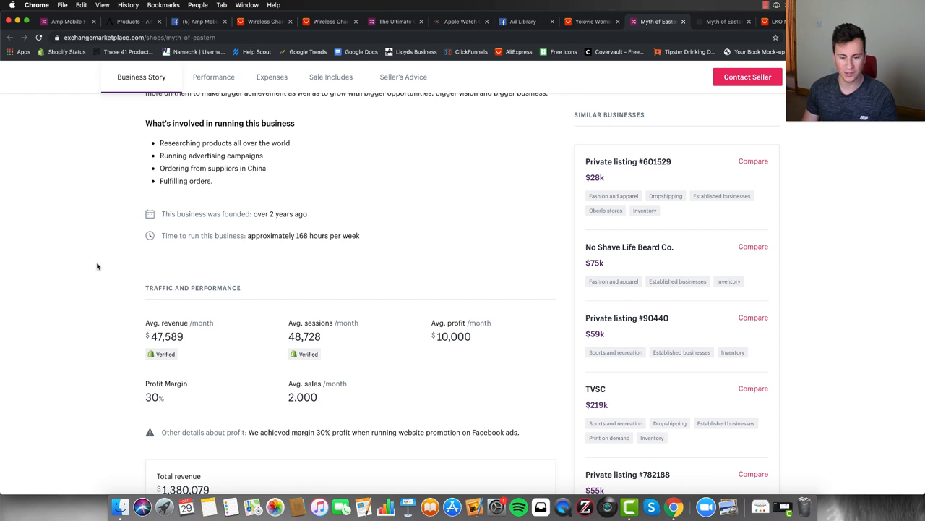
{"action": "scroll", "scroll_direction": "down", "scroll_amount": 3}
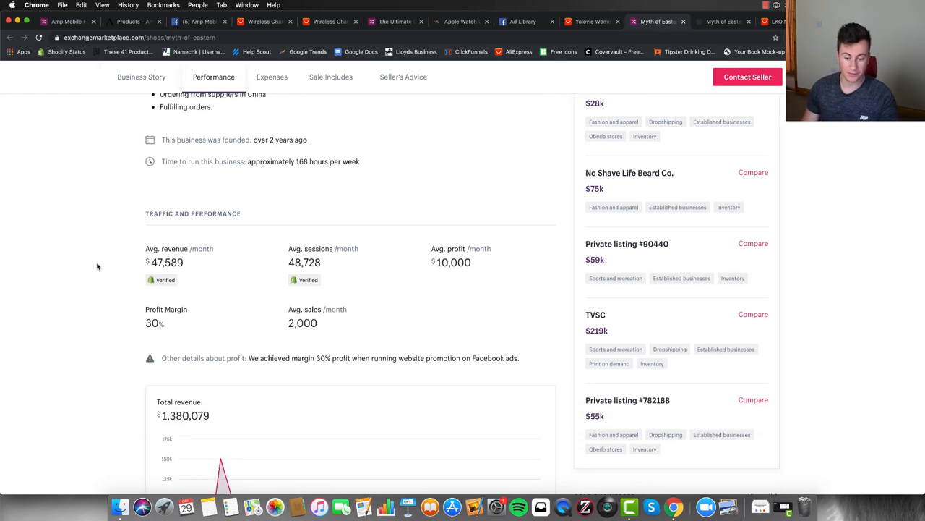
{"action": "scroll", "scroll_direction": "down", "scroll_amount": 3}
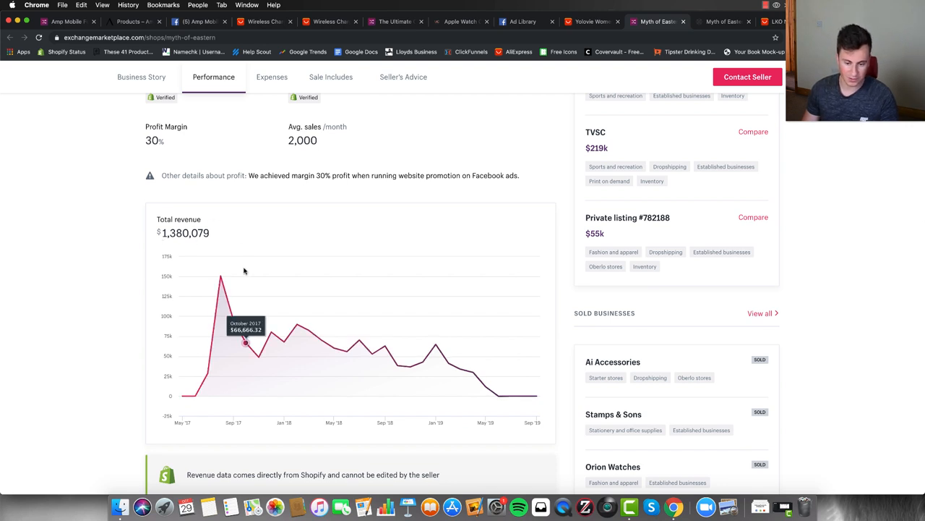
{"action": "mouse_move", "coordinate": [220, 276]}
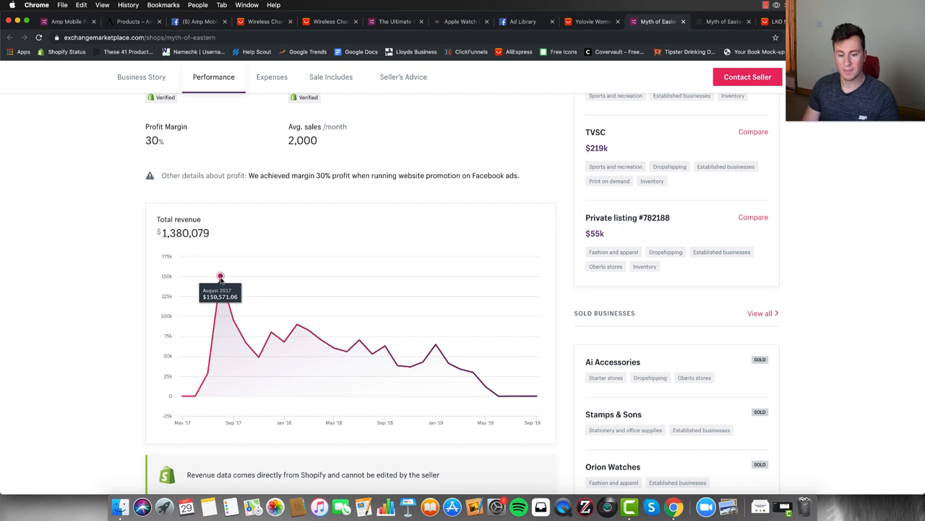
{"action": "mouse_move", "coordinate": [190, 289]}
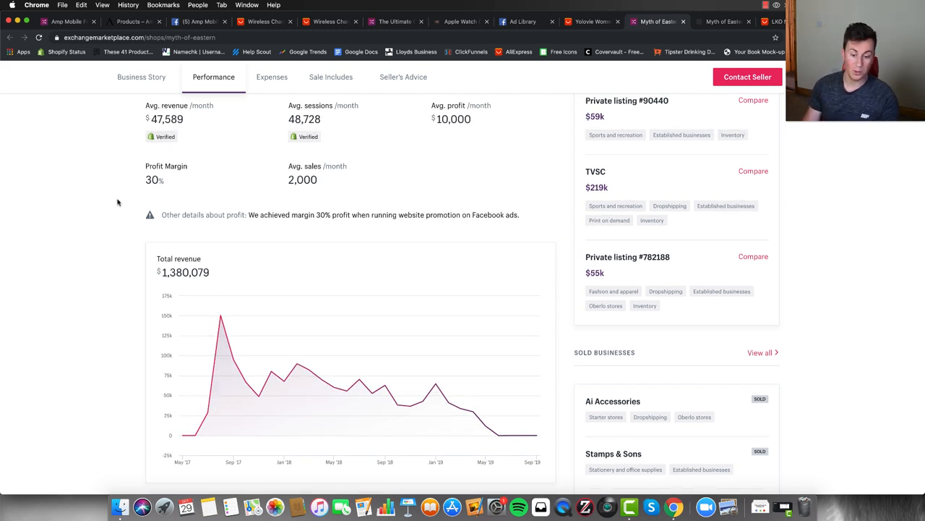
{"action": "mouse_move", "coordinate": [221, 315]}
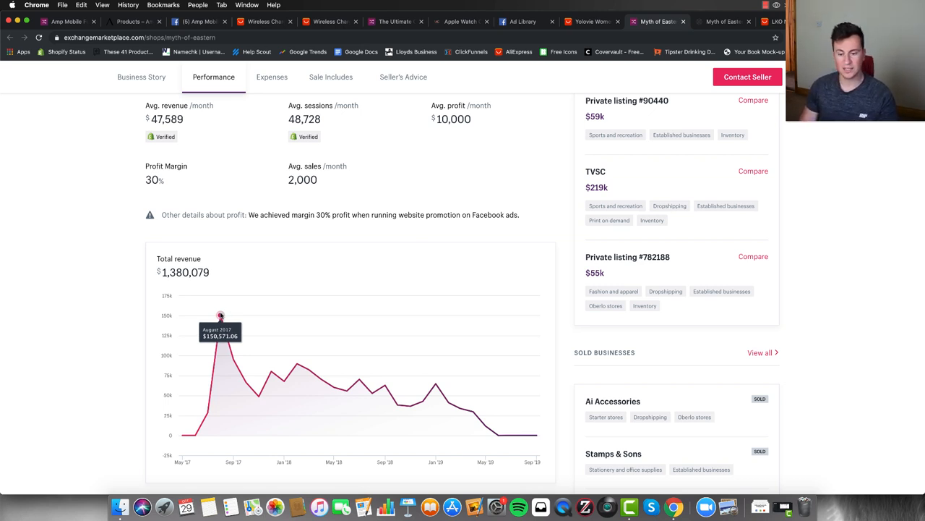
{"action": "mouse_move", "coordinate": [96, 303]}
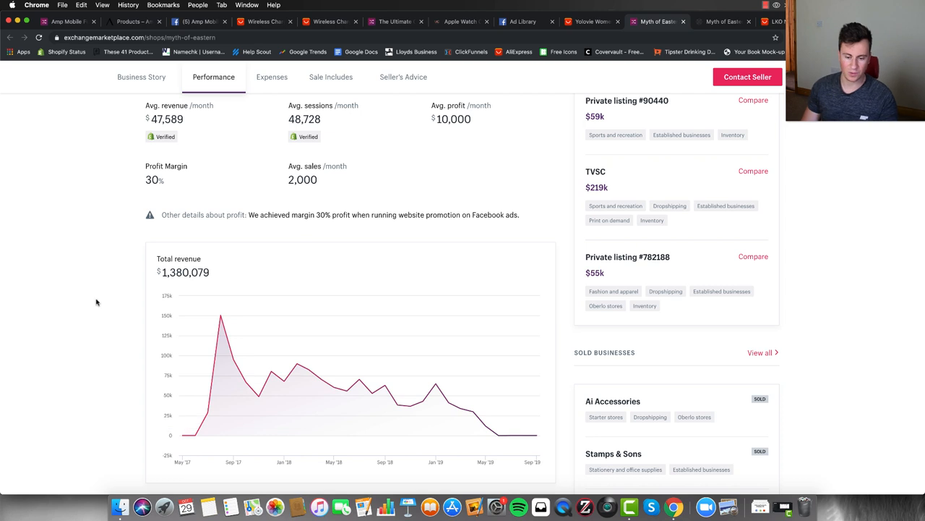
{"action": "scroll", "scroll_direction": "down", "scroll_amount": 3}
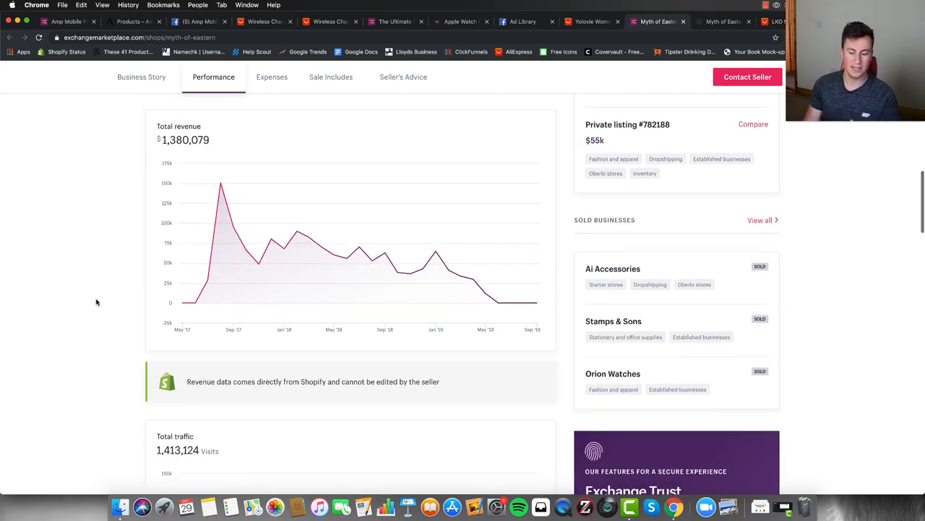
{"action": "scroll", "scroll_direction": "down", "scroll_amount": 3}
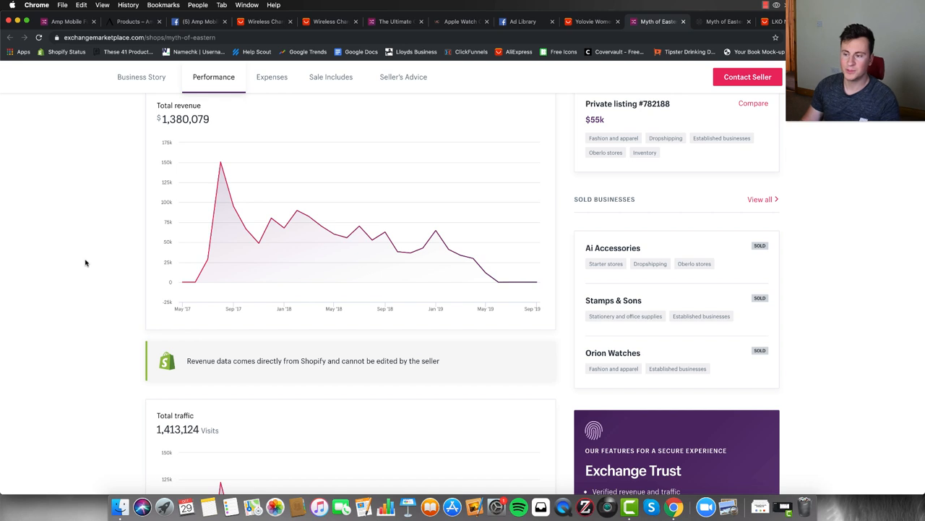
{"action": "left_click", "coordinate": [731, 21]}
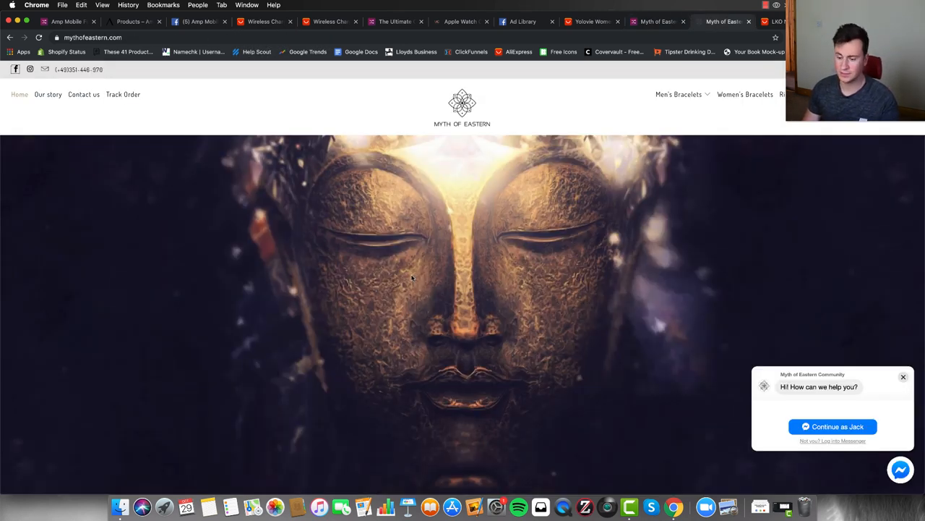
Step: Scroll past mythofeastern.com's hero image to the Best Sale collection of best-selling products
{"action": "scroll", "scroll_direction": "down", "scroll_amount": 3}
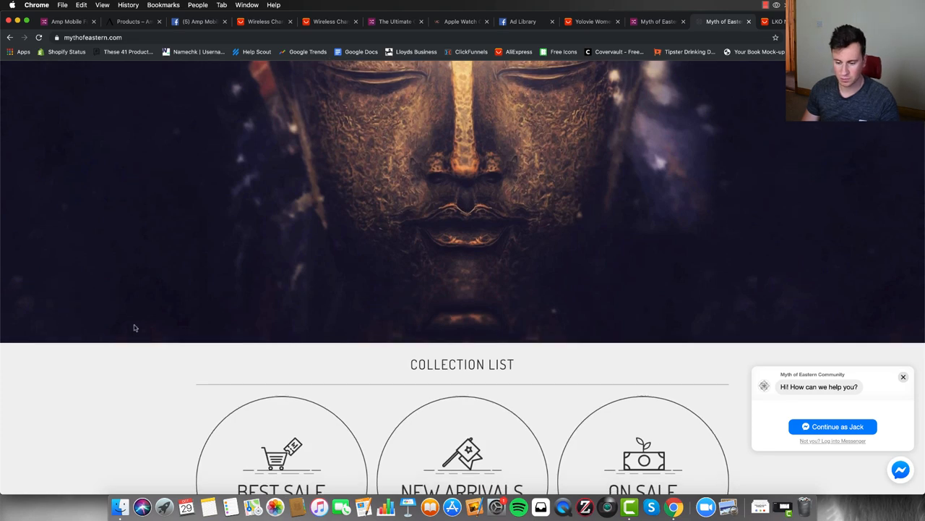
{"action": "scroll", "scroll_direction": "down", "scroll_amount": 3}
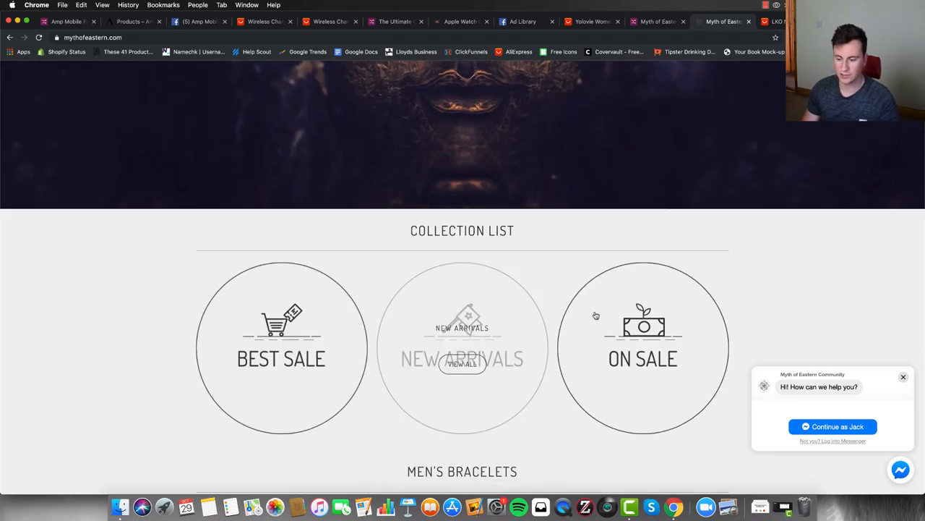
{"action": "scroll", "scroll_direction": "down", "scroll_amount": 3}
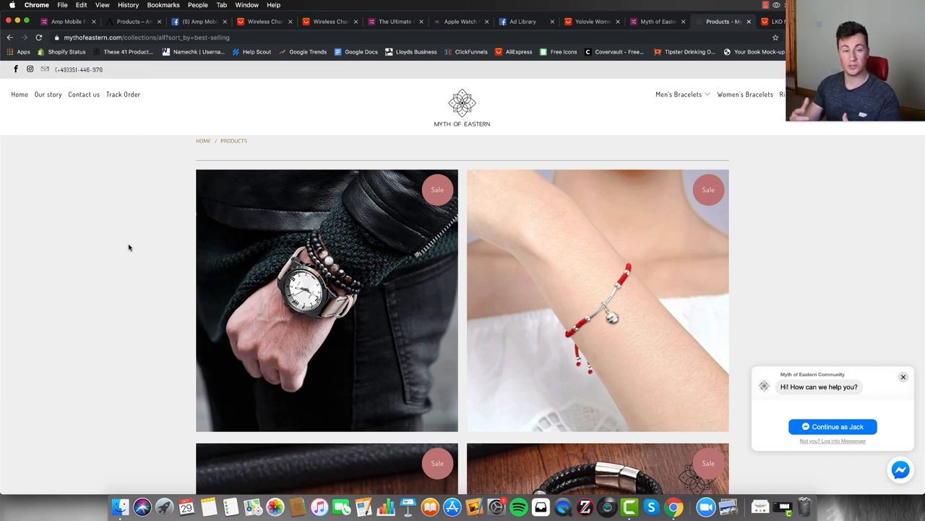
{"action": "scroll", "scroll_direction": "down", "scroll_amount": 3}
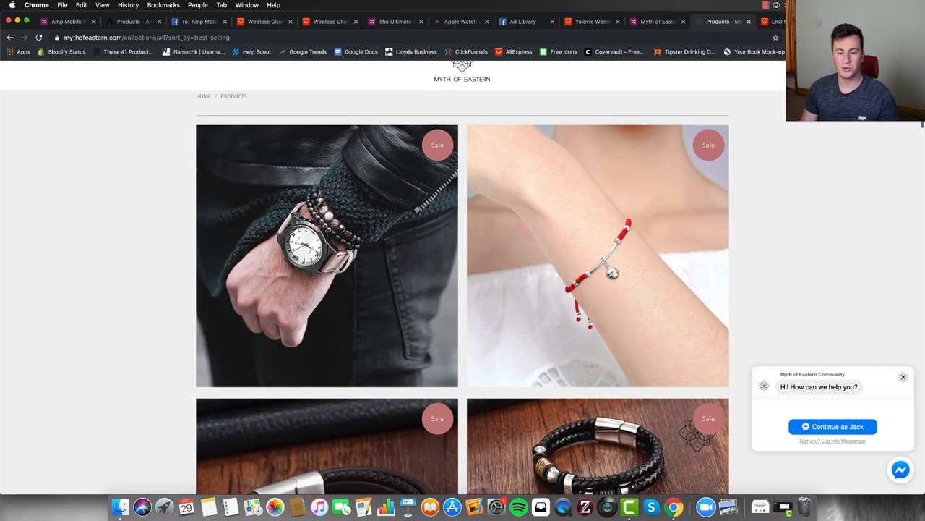
{"action": "mouse_move", "coordinate": [384, 200]}
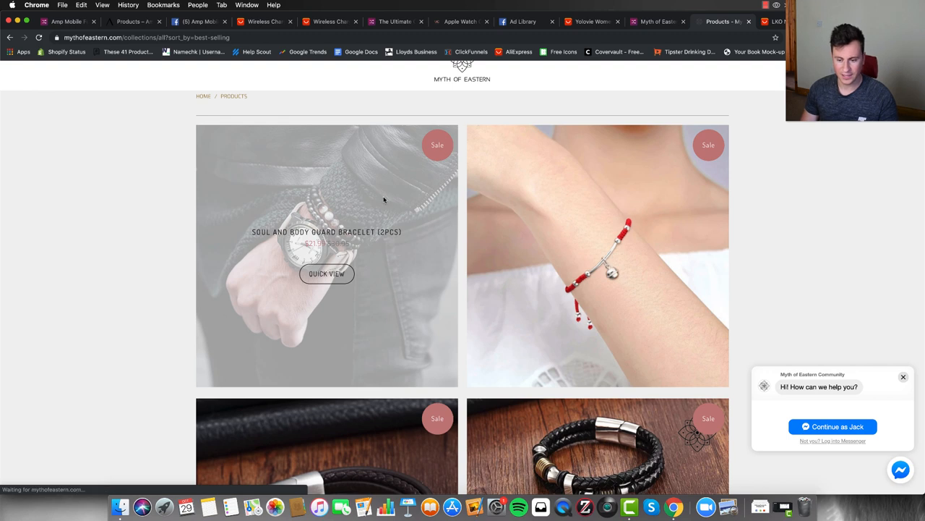
Step: Compare the $21.99 Soul and Body Guard Bracelet with LKO's US $2.40 AliExpress listing
{"action": "left_click", "coordinate": [326, 273]}
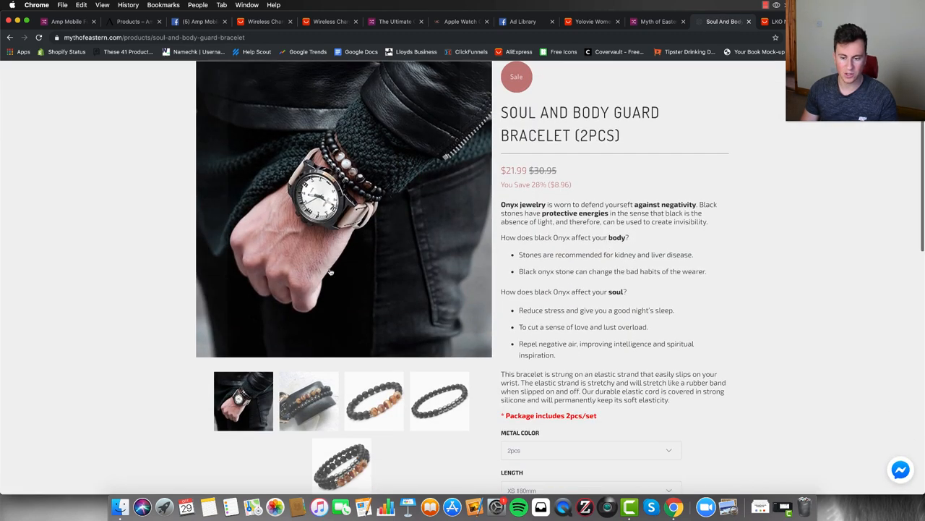
{"action": "left_click", "coordinate": [900, 468]}
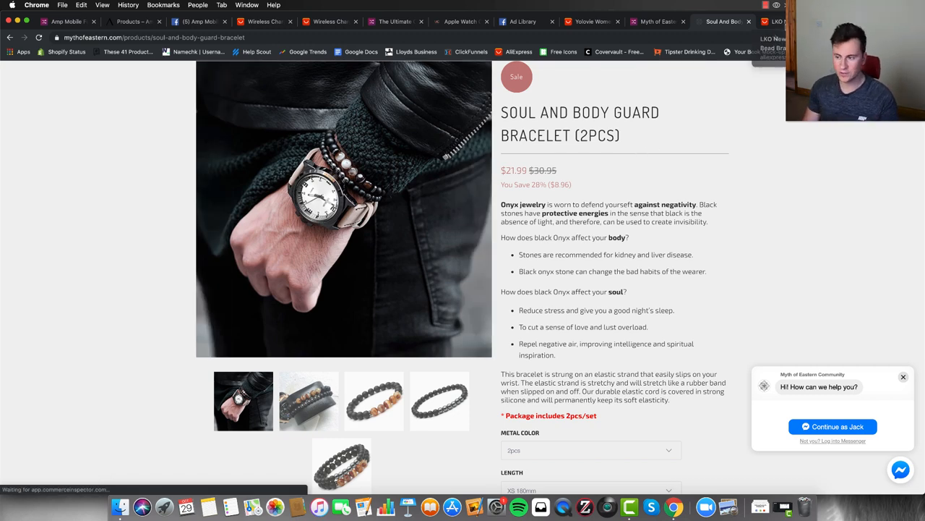
{"action": "left_click", "coordinate": [793, 21]}
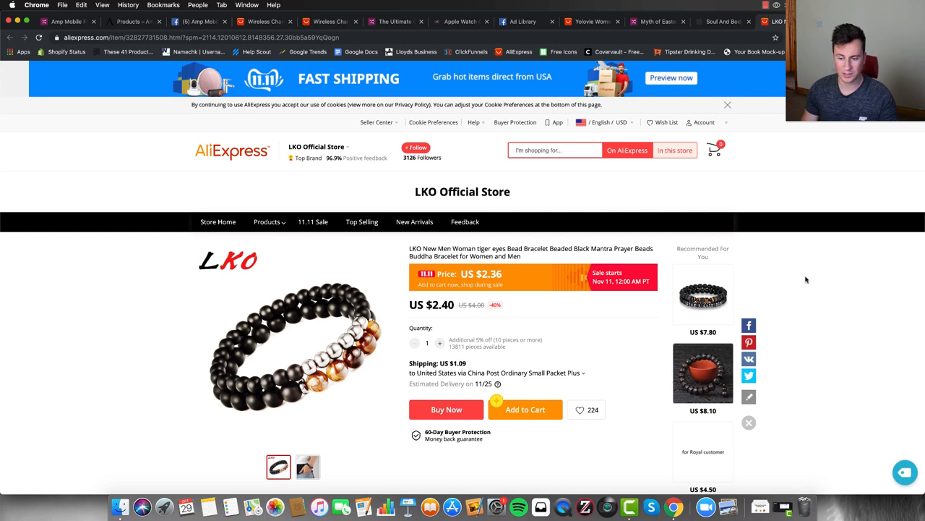
{"action": "left_click", "coordinate": [722, 21]}
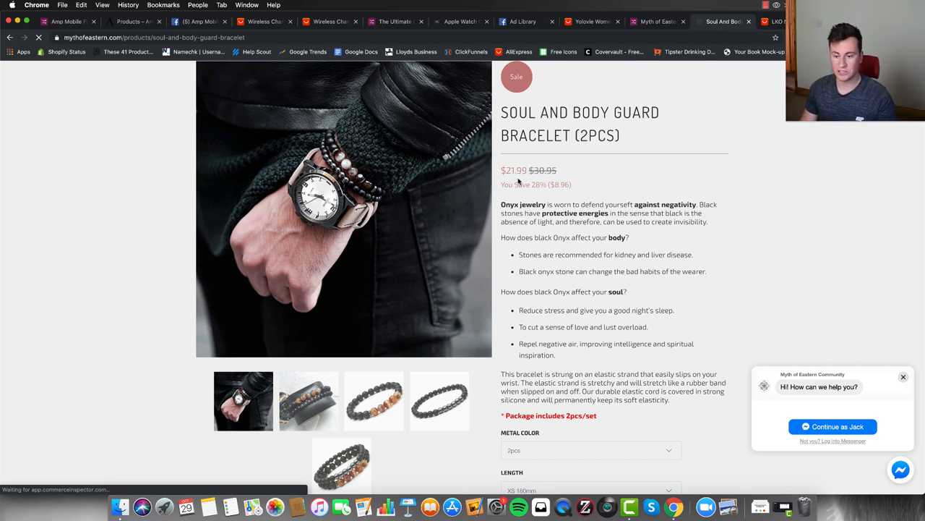
{"action": "left_click", "coordinate": [770, 21]}
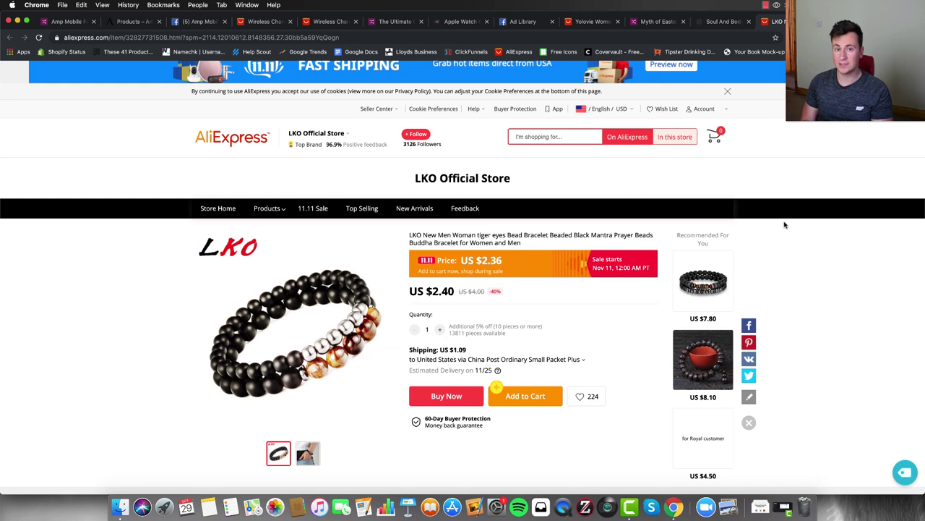
{"action": "mouse_move", "coordinate": [778, 229]}
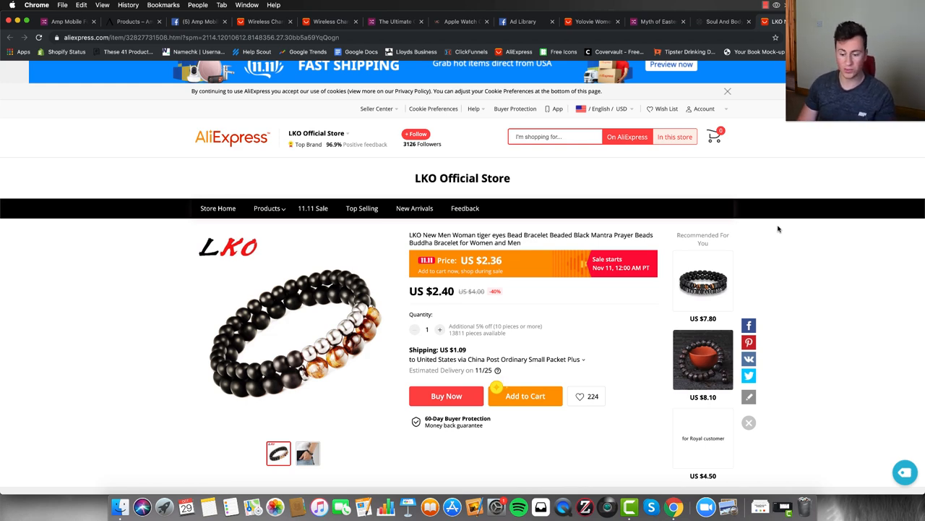
{"action": "left_click", "coordinate": [728, 21]}
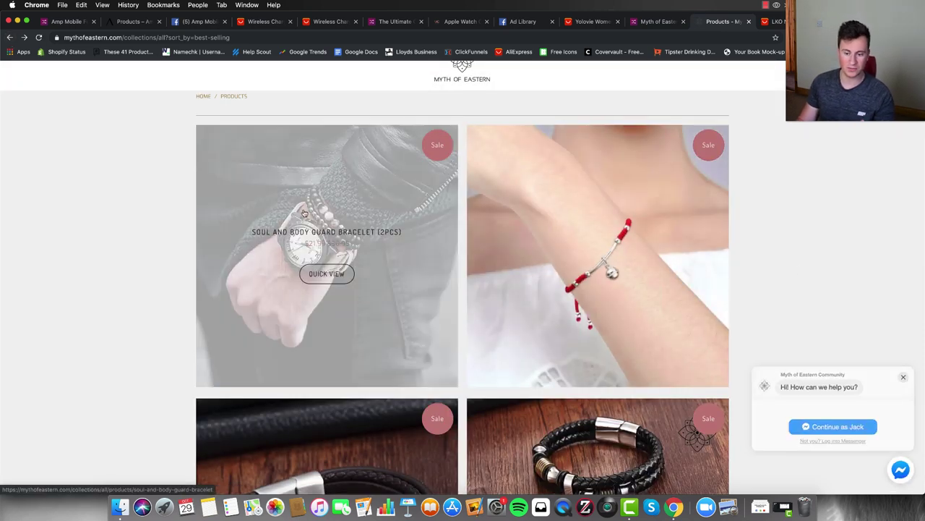
{"action": "mouse_move", "coordinate": [714, 204]}
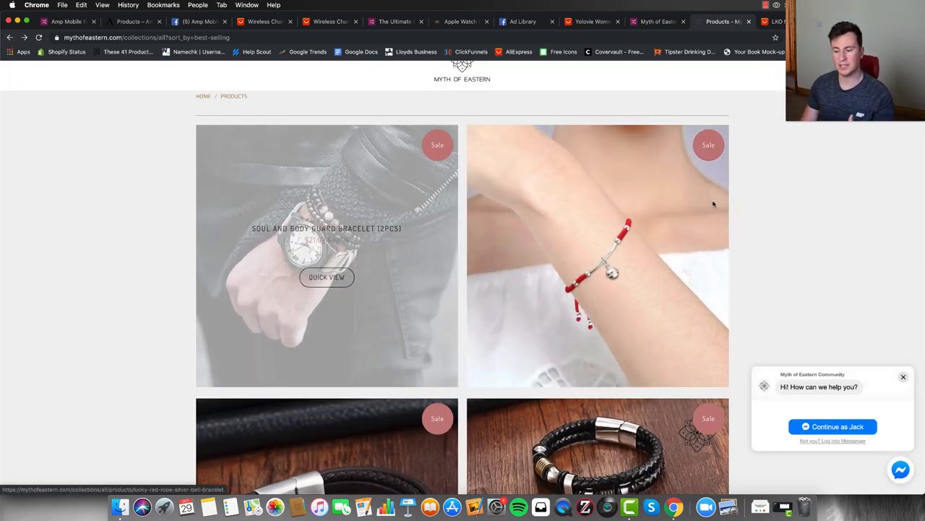
{"action": "mouse_move", "coordinate": [642, 210]}
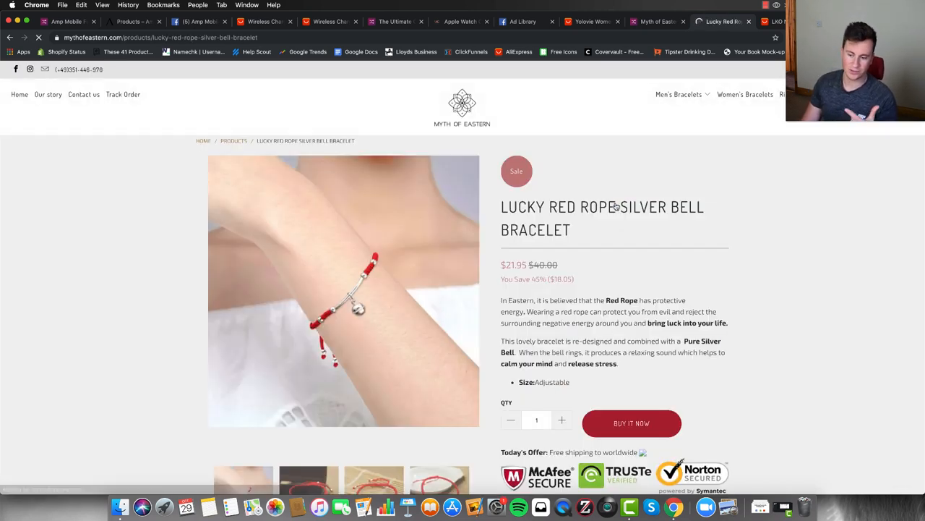
Step: Compare the $21.95 Lucky Red Rope Silver Bell Bracelet with LKO's US $6.30 AliExpress listing
{"action": "scroll", "scroll_direction": "down", "scroll_amount": 3}
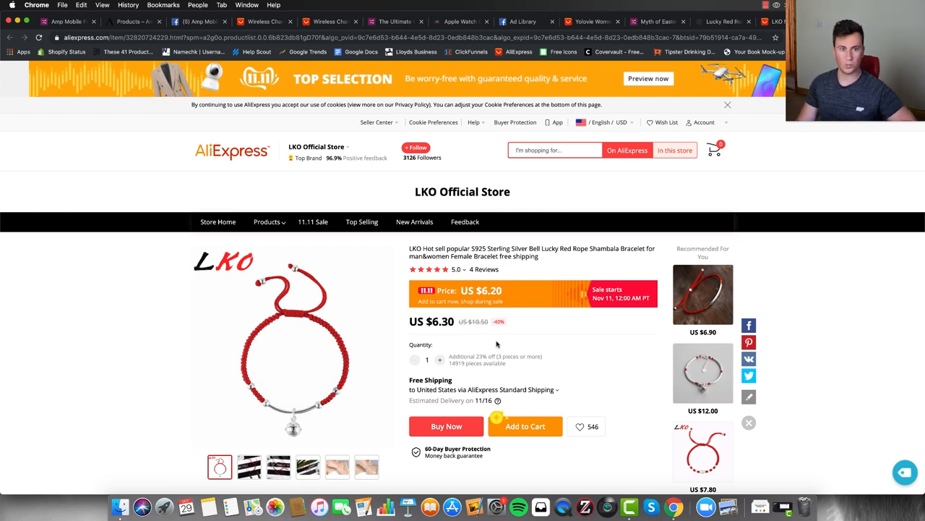
{"action": "mouse_move", "coordinate": [522, 336]}
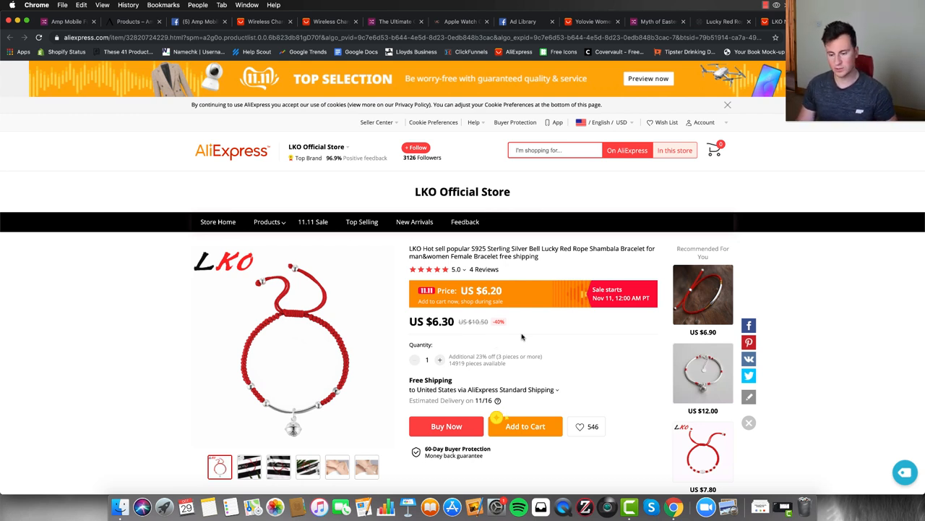
{"action": "mouse_move", "coordinate": [530, 328]}
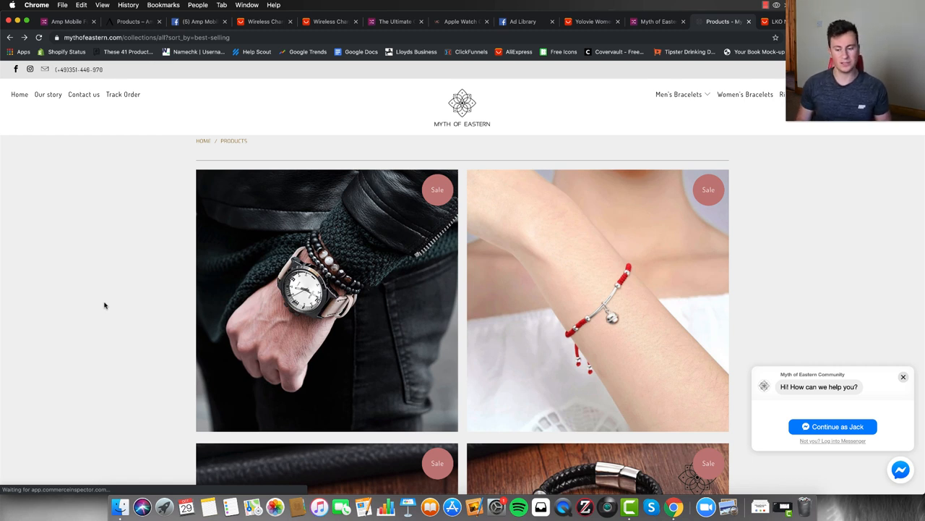
{"action": "mouse_move", "coordinate": [121, 292]}
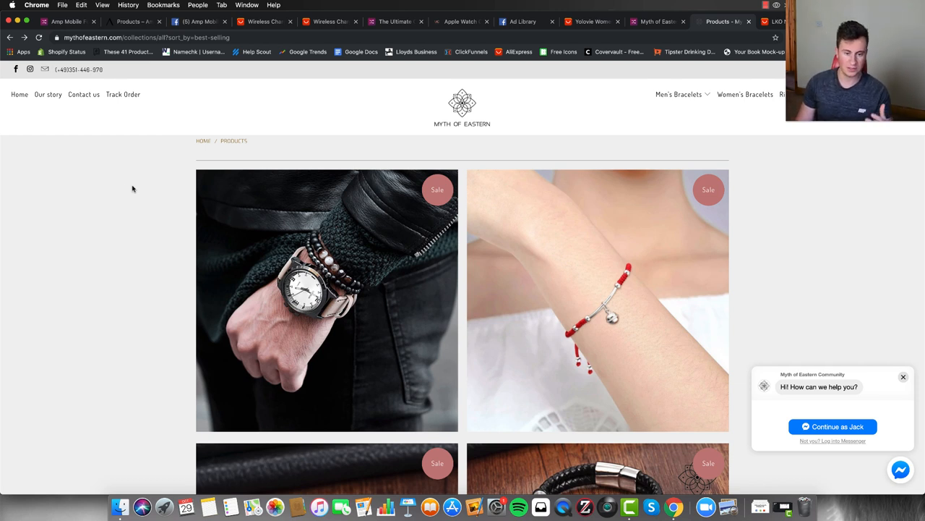
Step: Open Myth of Eastern's Contact Us page with its Hamburg address, support email and message form
{"action": "left_click", "coordinate": [83, 94]}
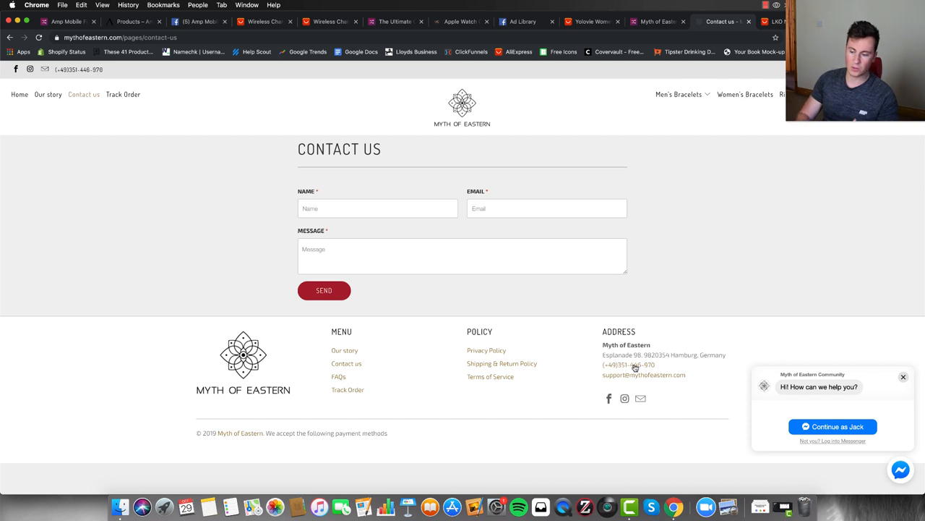
{"action": "mouse_move", "coordinate": [704, 342]}
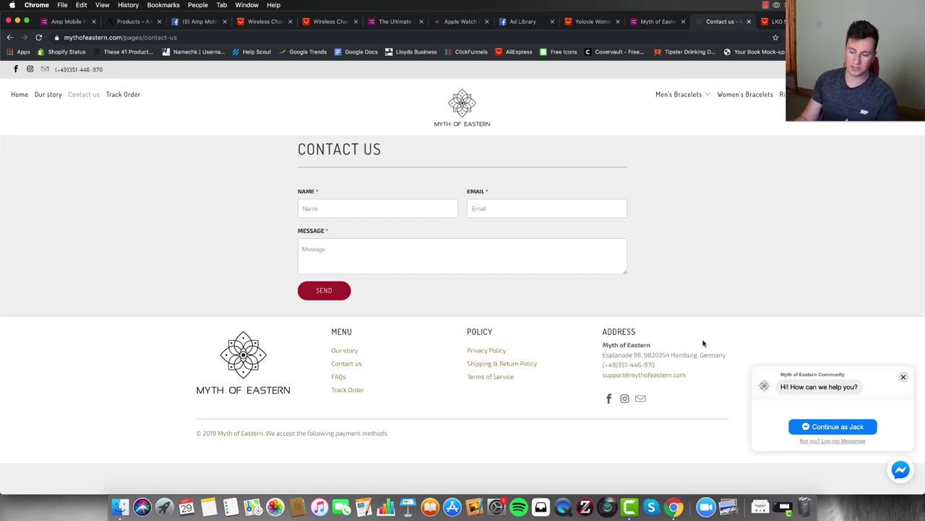
{"action": "mouse_move", "coordinate": [734, 357]}
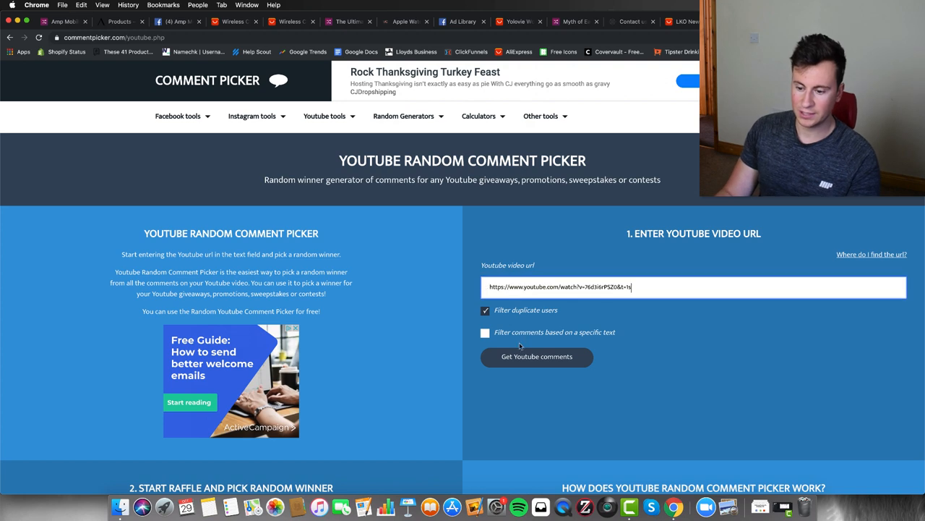
{"action": "scroll", "scroll_direction": "down", "scroll_amount": 3}
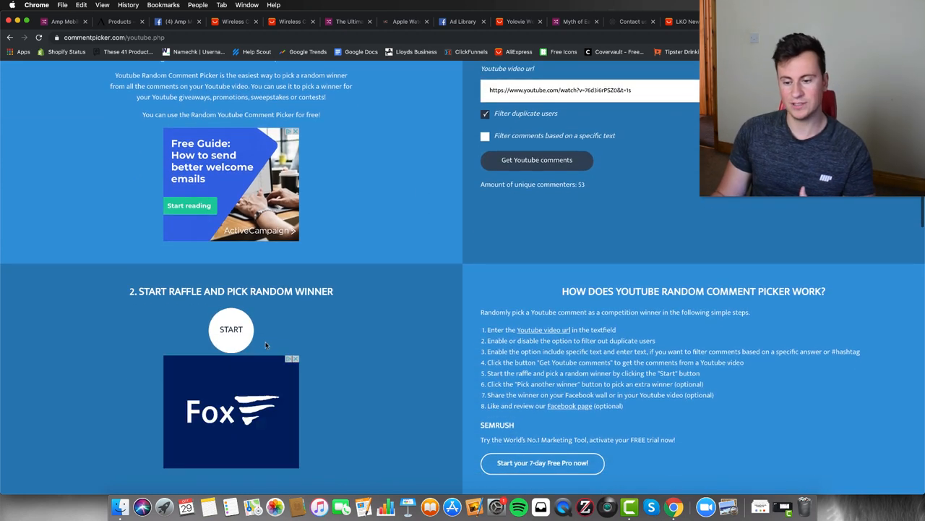
{"action": "left_click", "coordinate": [231, 330]}
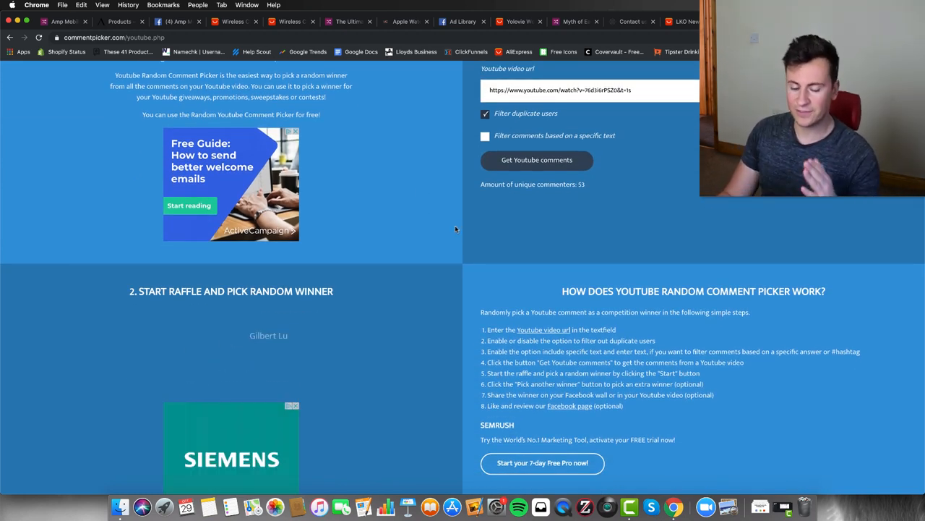